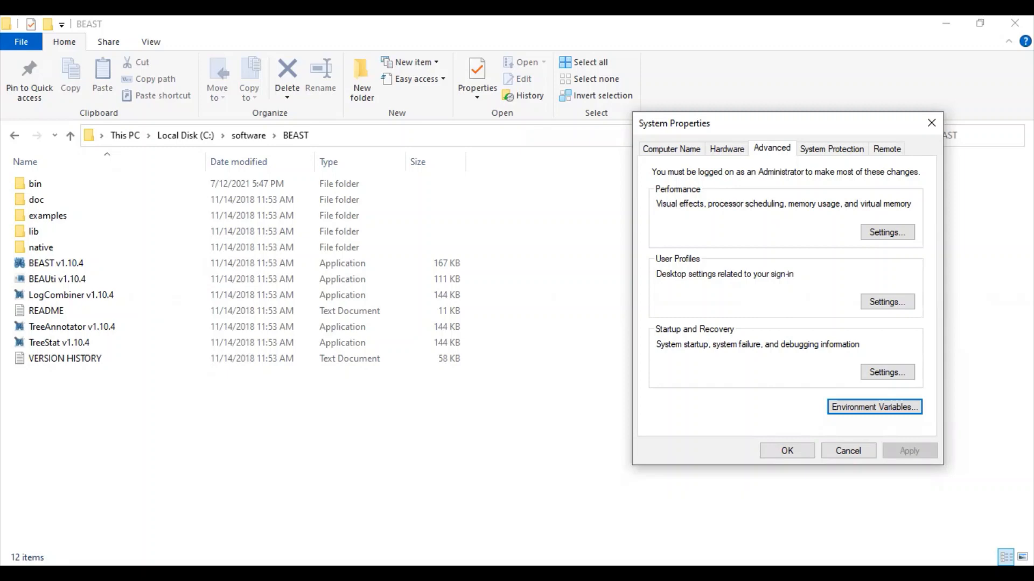
pyautogui.moveTo(361, 332)
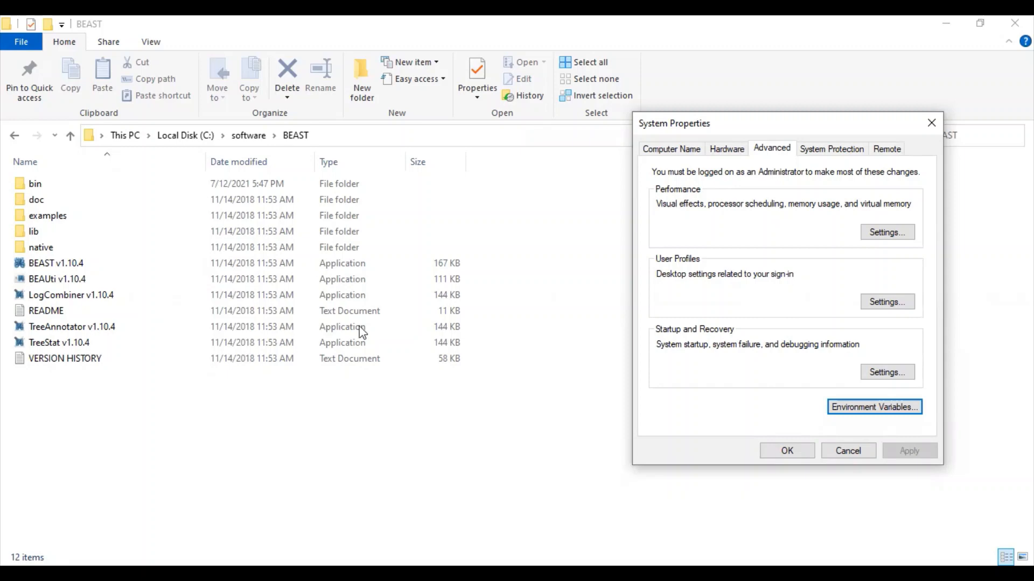
pyautogui.moveTo(669, 136)
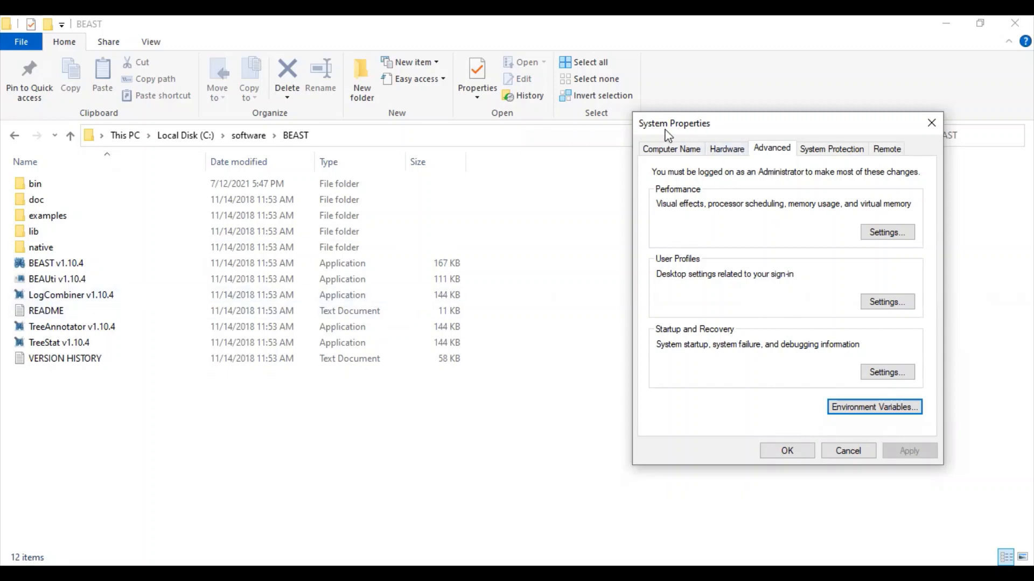
pyautogui.moveTo(873, 407)
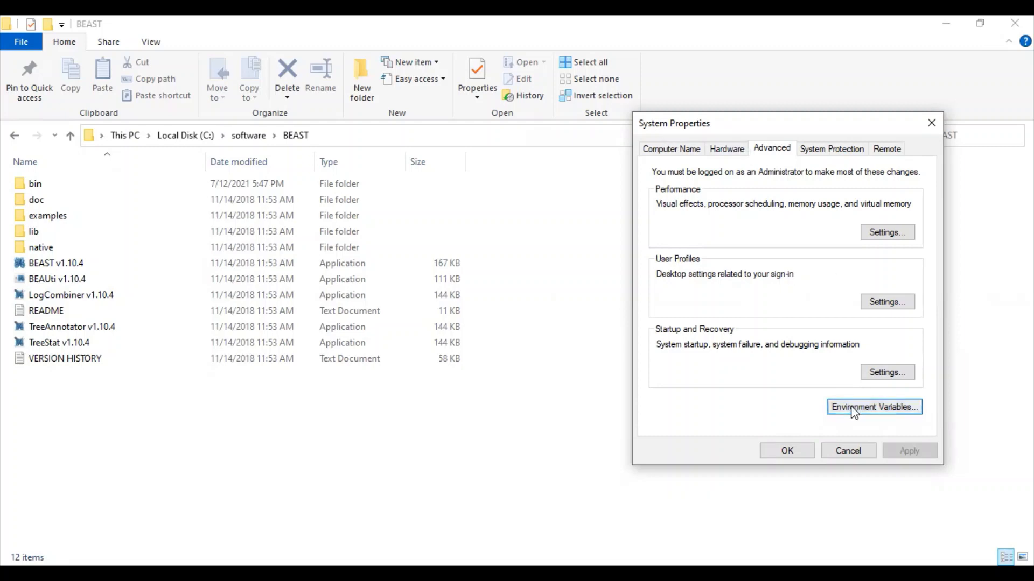
# Review the system Path entries, confirming C:\software\java\bin is listed.
pyautogui.click(873, 407)
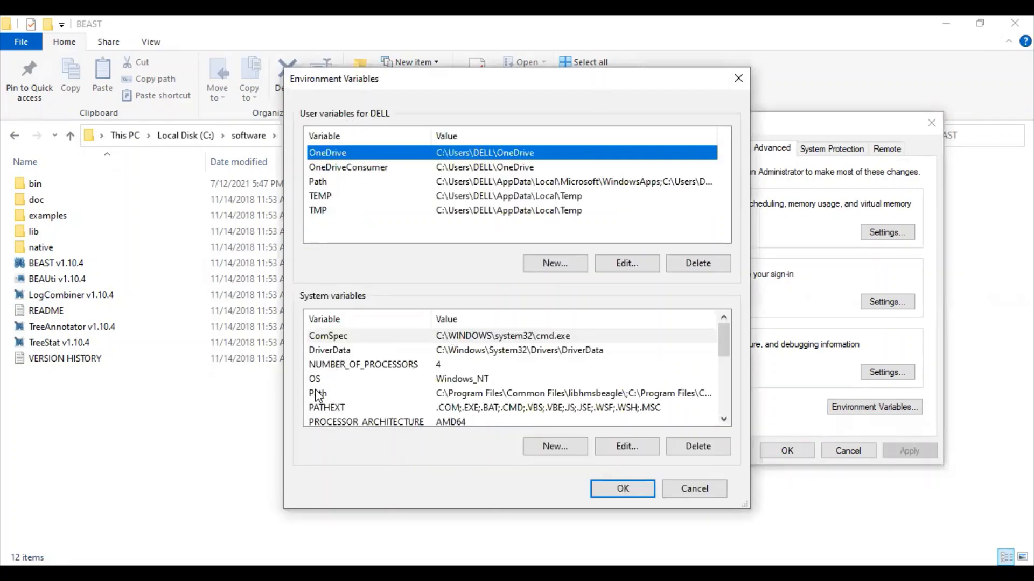
pyautogui.click(625, 446)
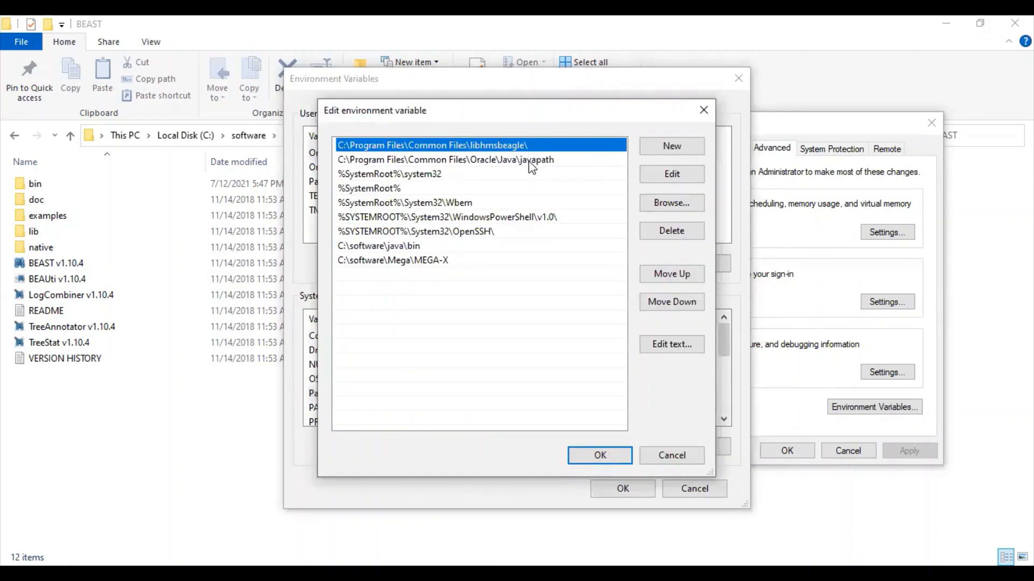
pyautogui.moveTo(570, 332)
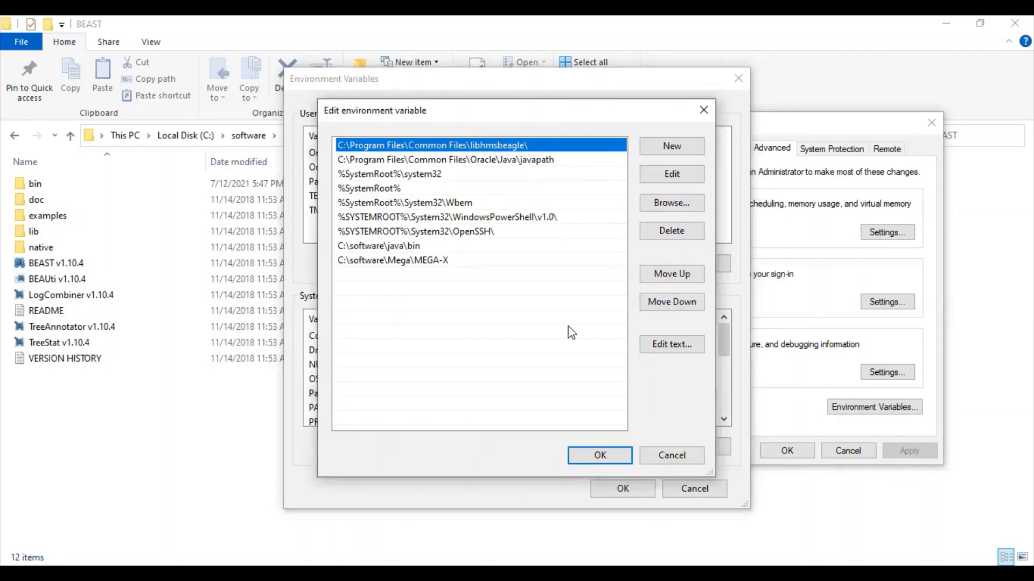
pyautogui.click(598, 455)
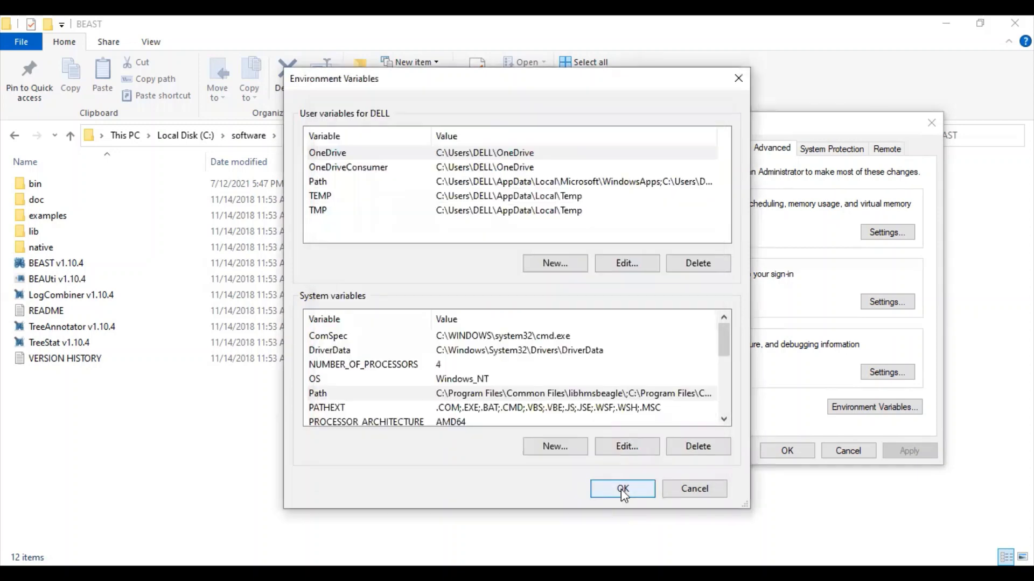
# Close Environment Variables and browse into the BEAST examples Data folder.
pyautogui.click(622, 488)
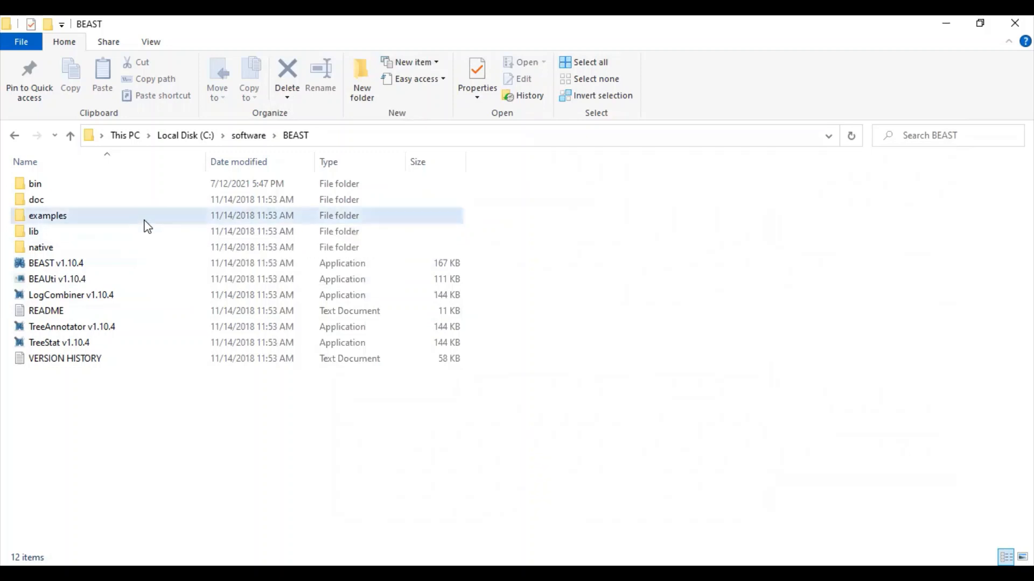
pyautogui.doubleClick(47, 215)
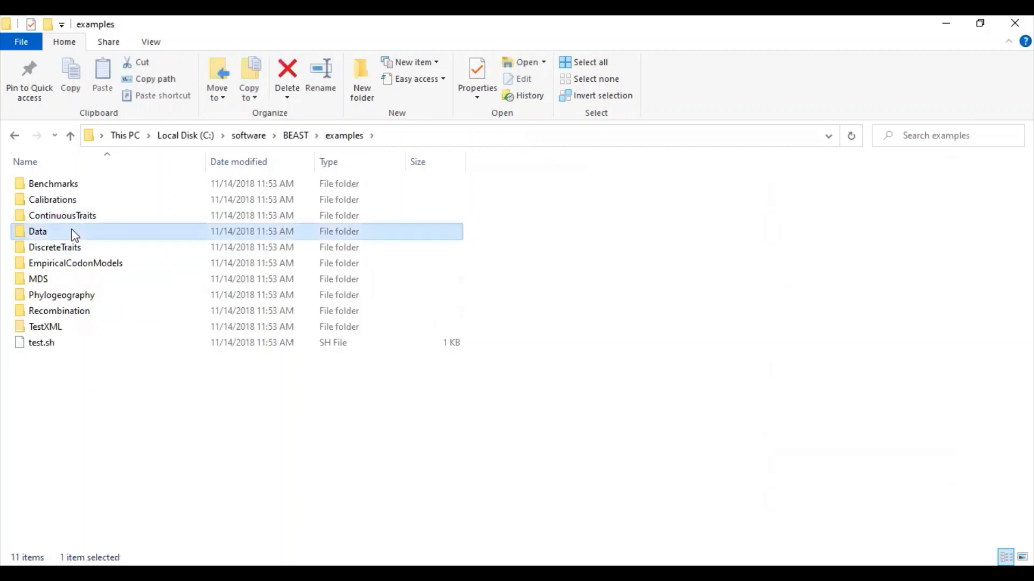
pyautogui.doubleClick(38, 232)
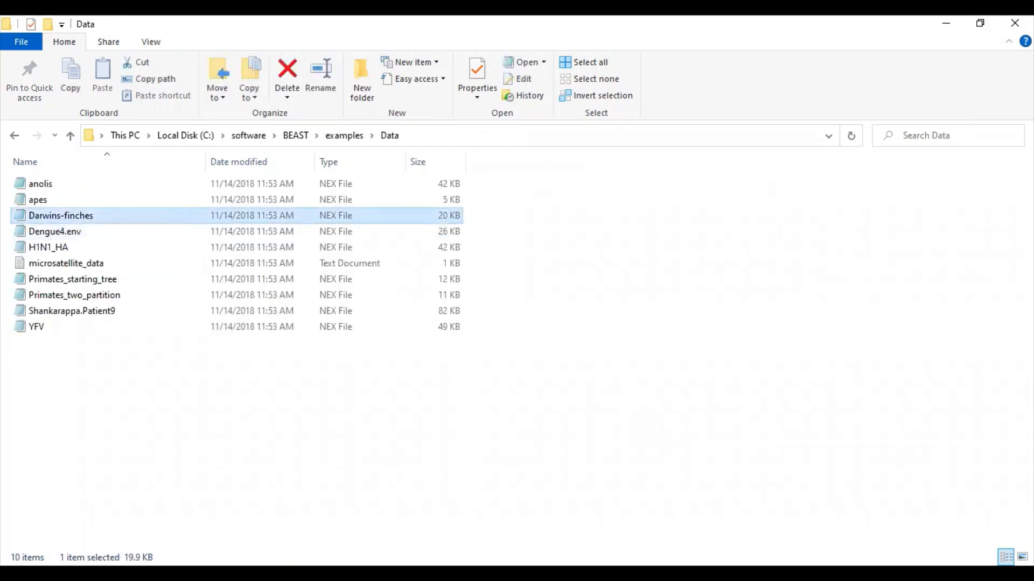
pyautogui.moveTo(637, 270)
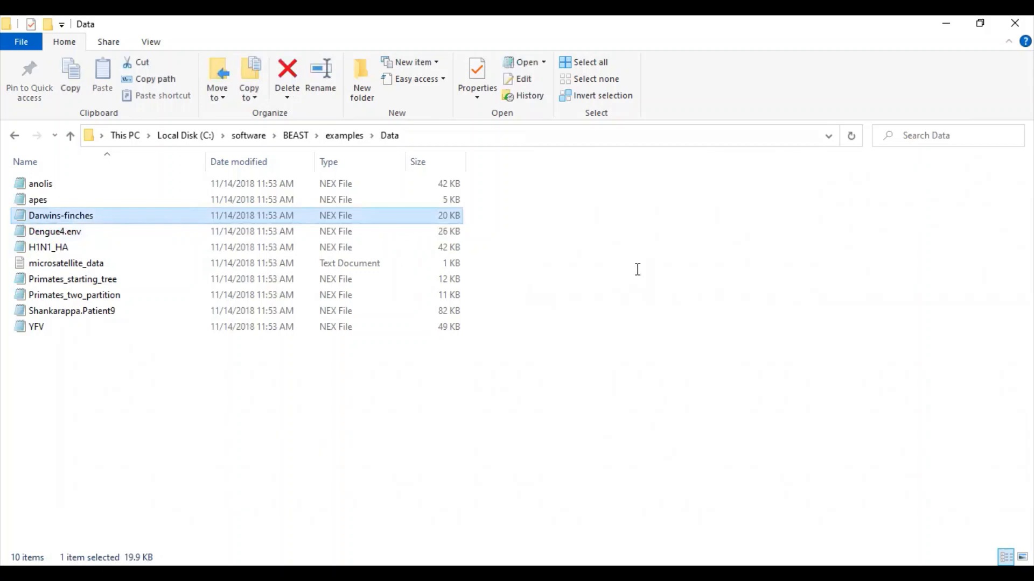
# View the Darwins-finches NEXUS file in Notepad, scroll through it, and close it.
pyautogui.doubleClick(61, 215)
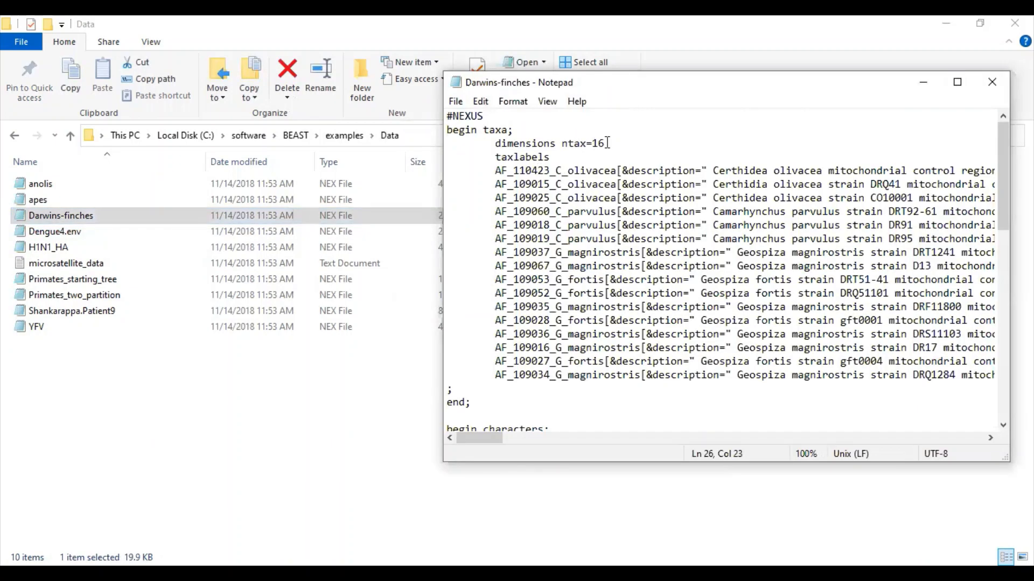
pyautogui.scroll(-3)
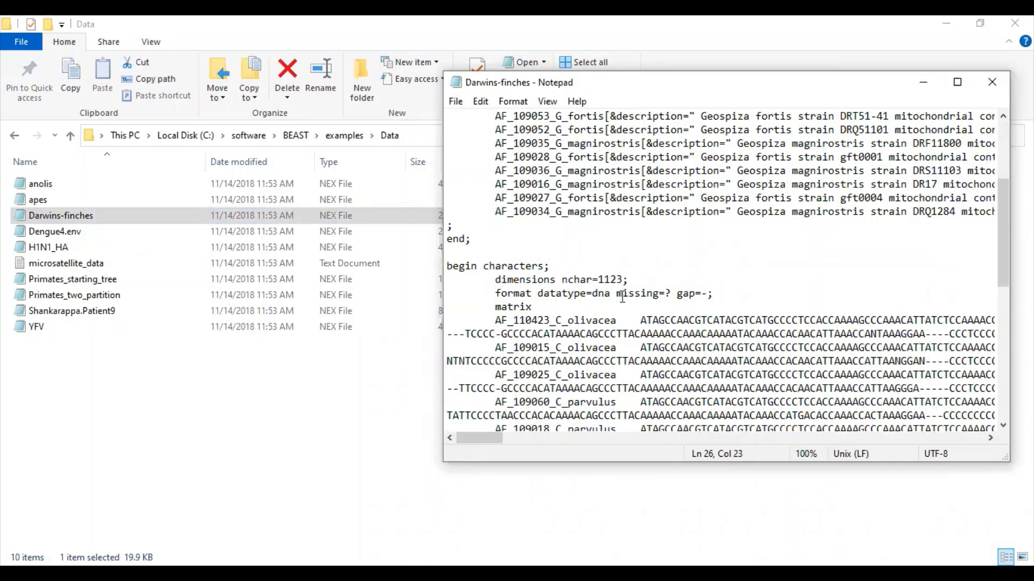
pyautogui.scroll(-3)
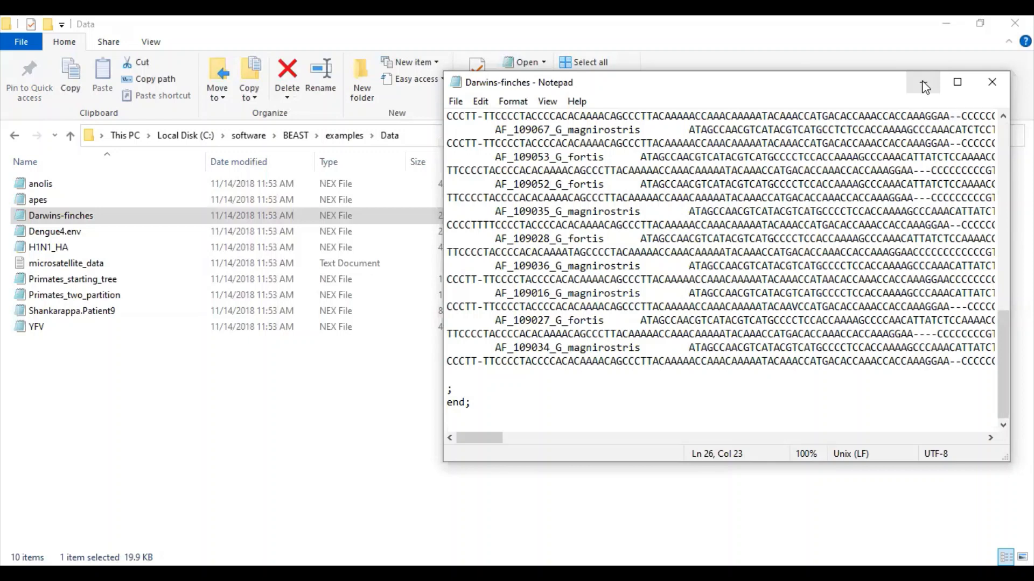
pyautogui.click(992, 82)
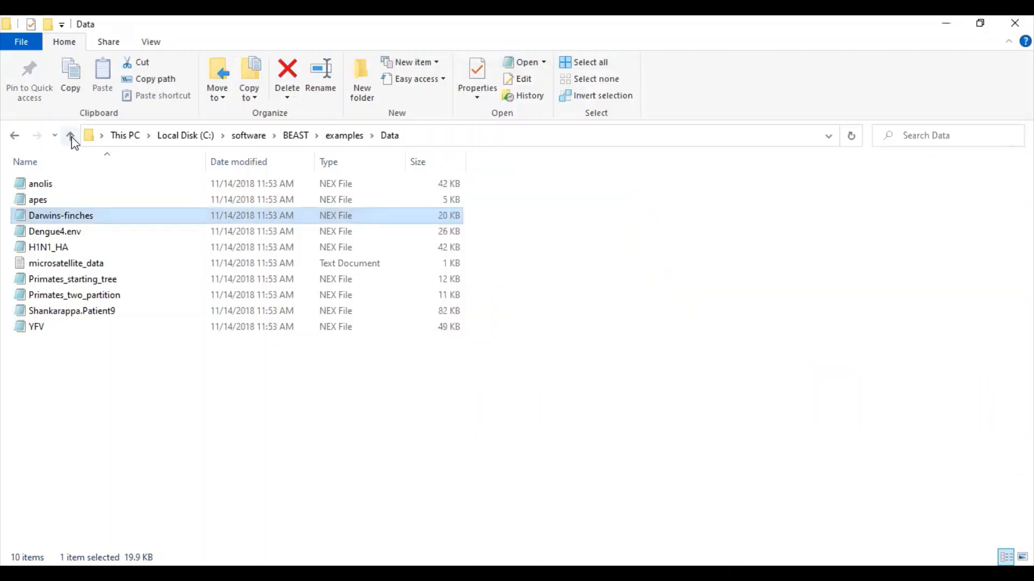
# Go up from the Data folder back to C:\software\BEAST.
pyautogui.click(70, 135)
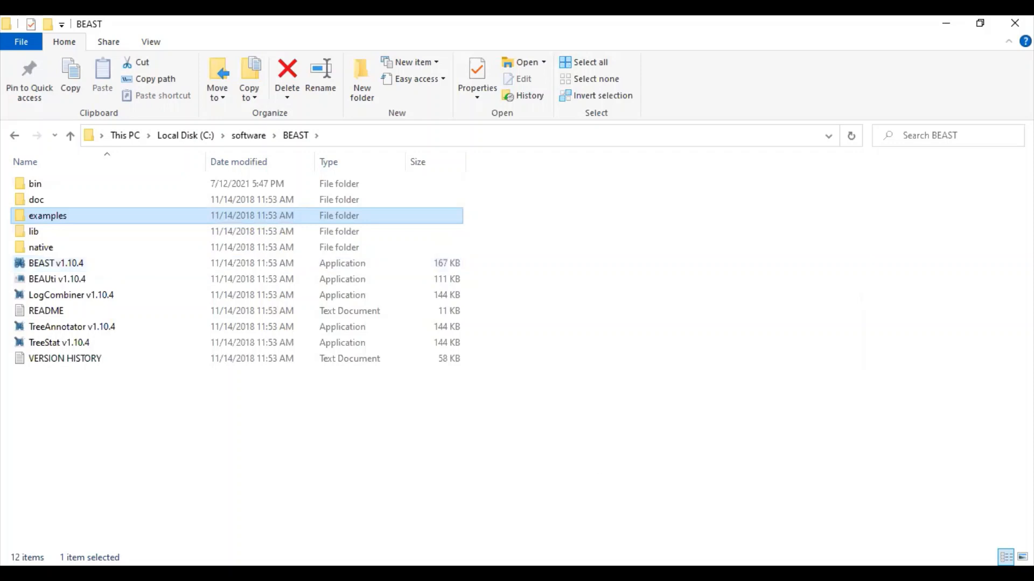
# Launch BEAUti v1.10.4 maximized and import the Darwins-finches alignment from the Data folder.
pyautogui.doubleClick(56, 279)
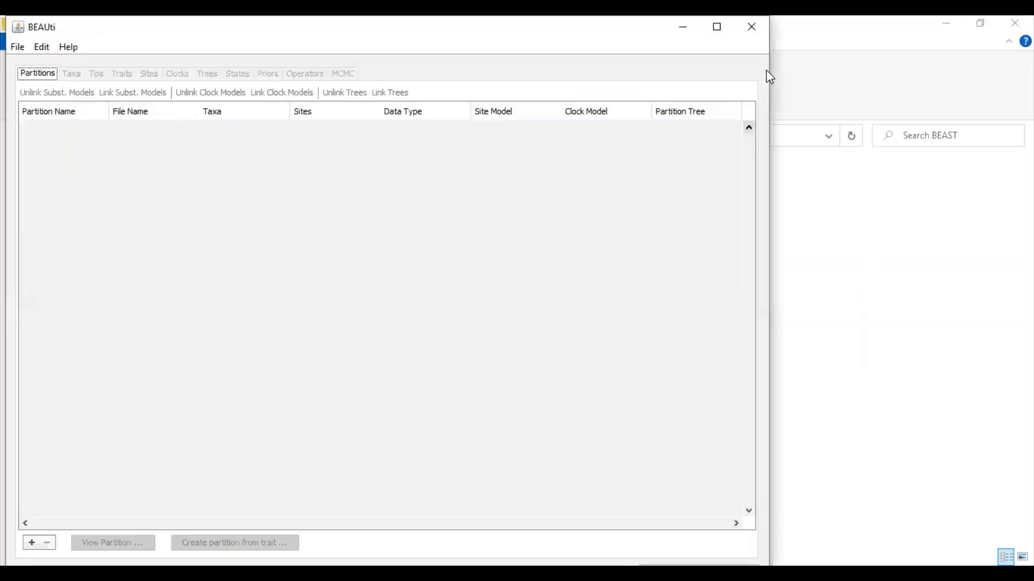
pyautogui.click(716, 27)
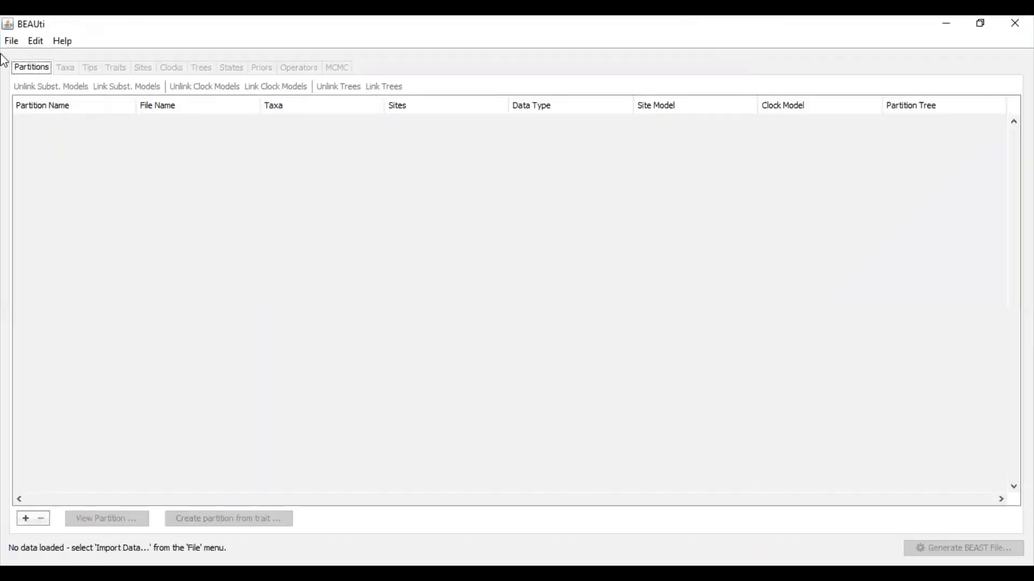
pyautogui.click(10, 40)
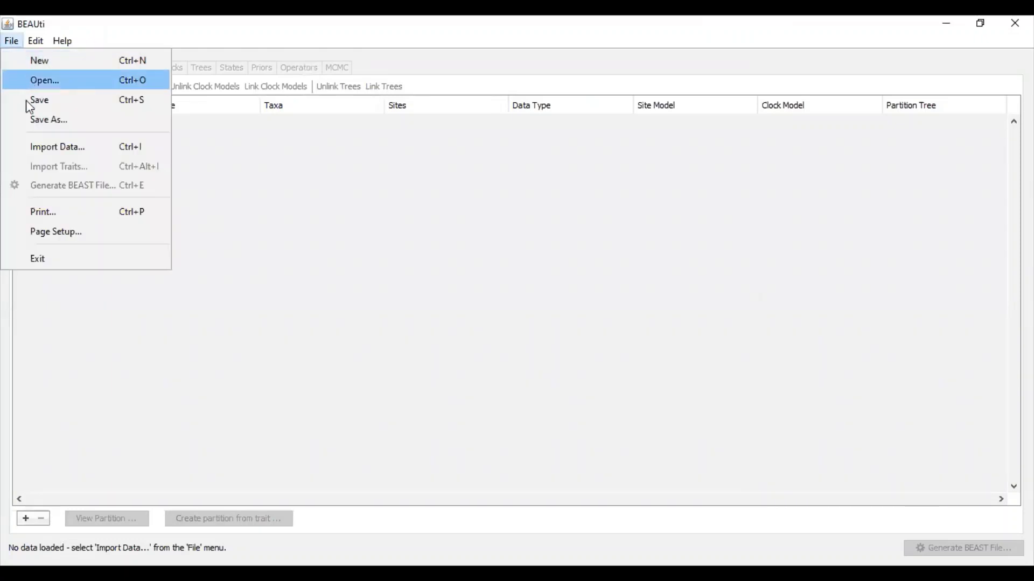
pyautogui.moveTo(109, 146)
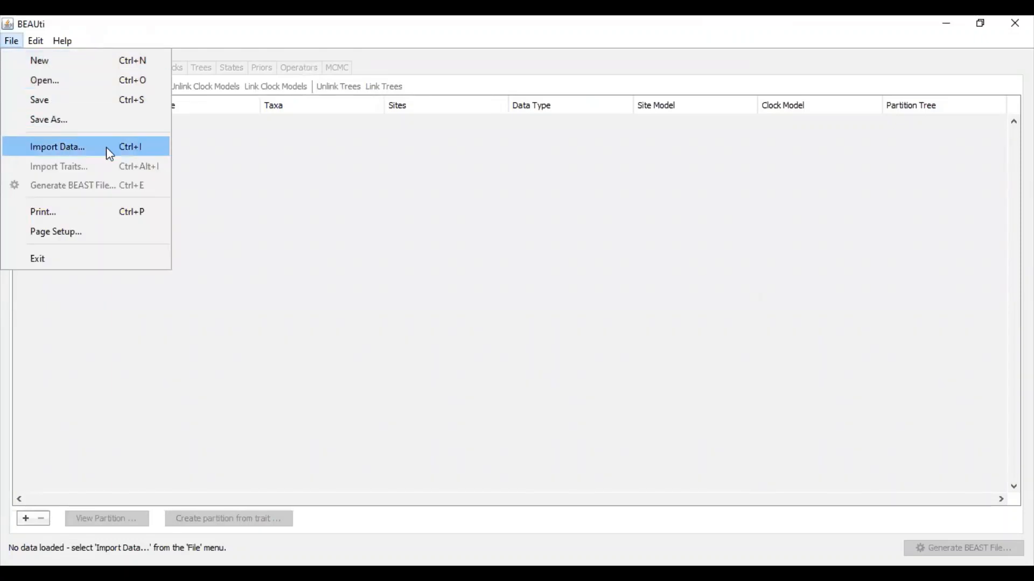
pyautogui.click(58, 146)
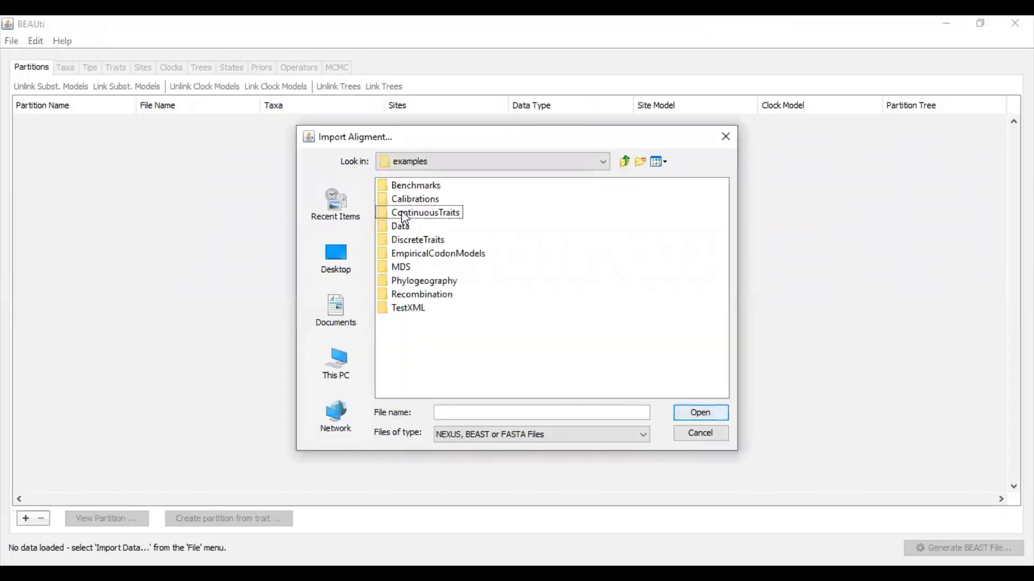
pyautogui.doubleClick(400, 226)
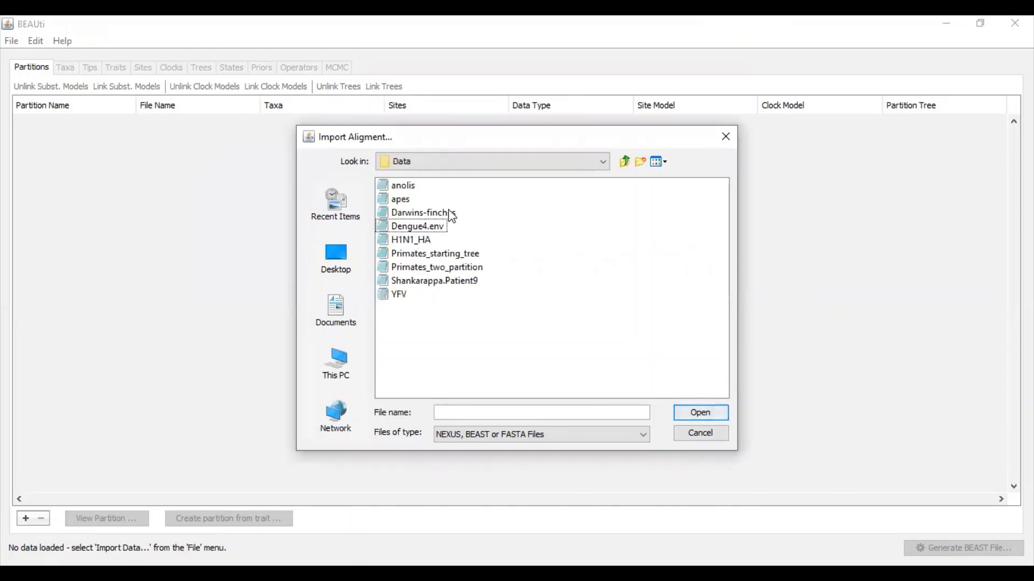
pyautogui.doubleClick(419, 212)
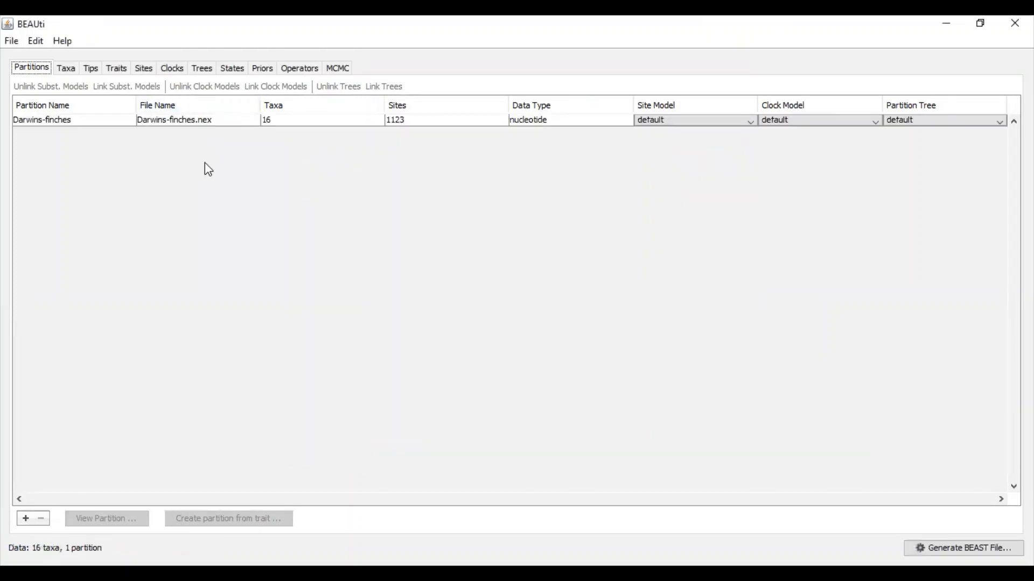
pyautogui.moveTo(280, 97)
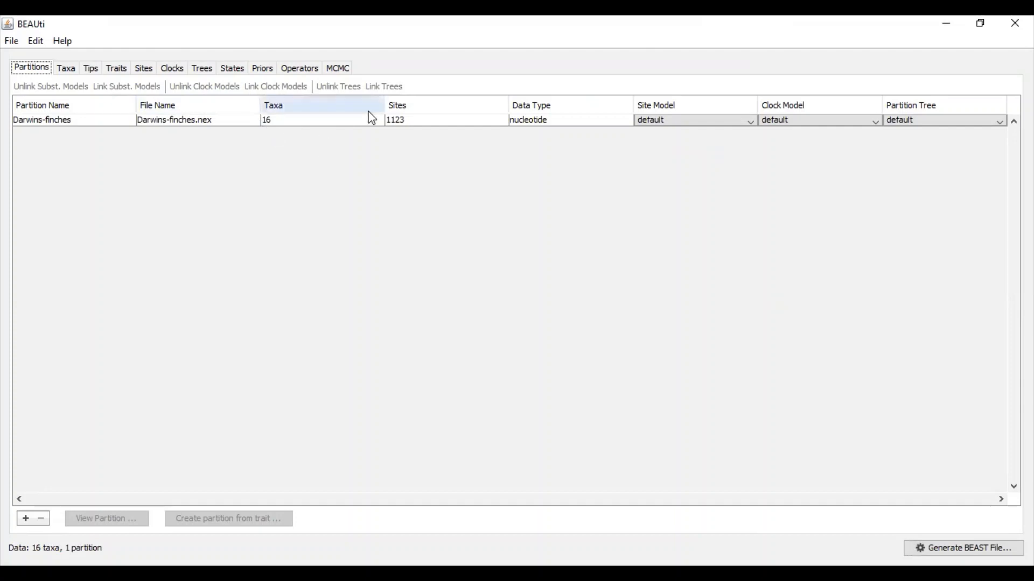
pyautogui.moveTo(145, 70)
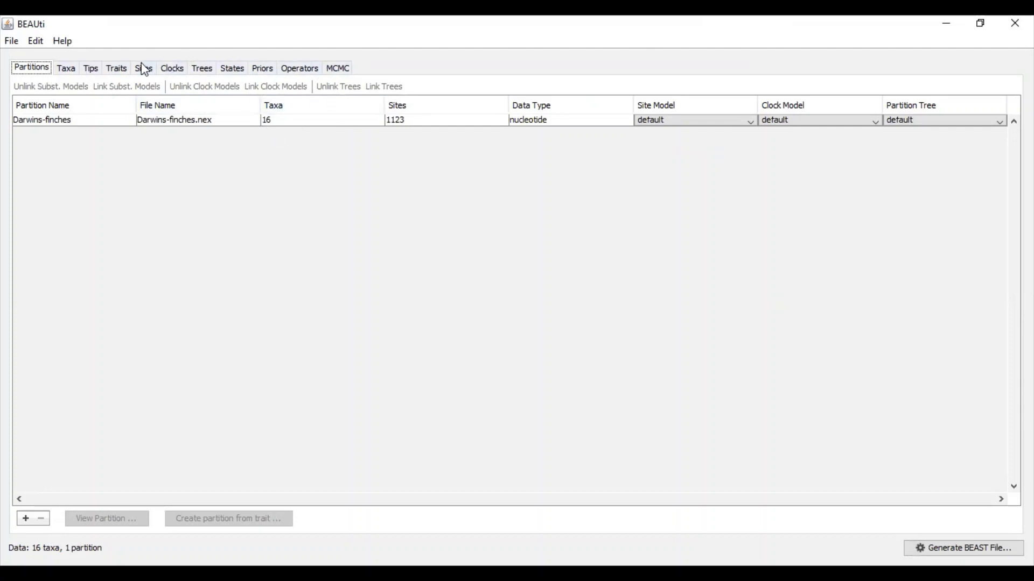
pyautogui.moveTo(232, 67)
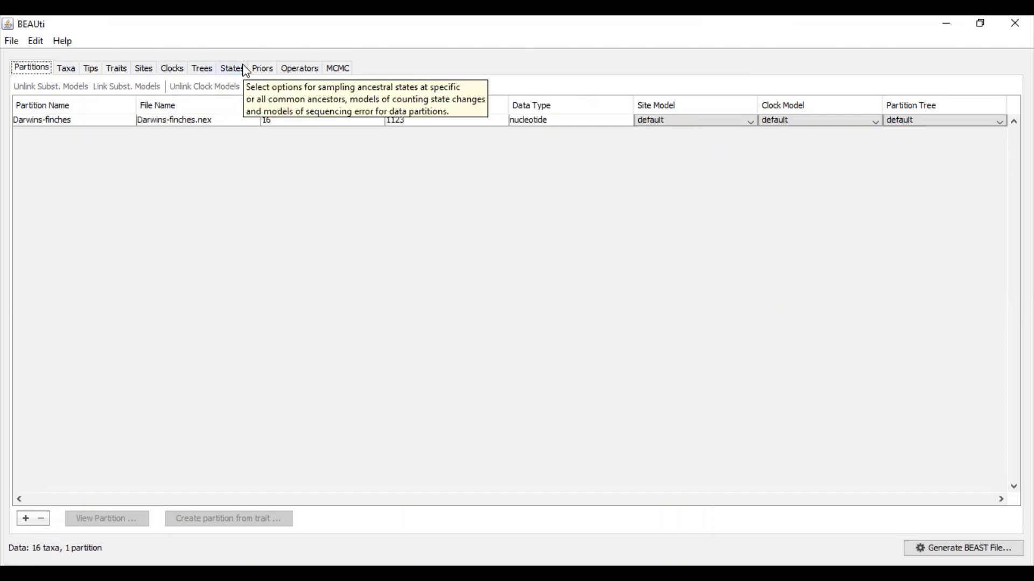
pyautogui.moveTo(142, 68)
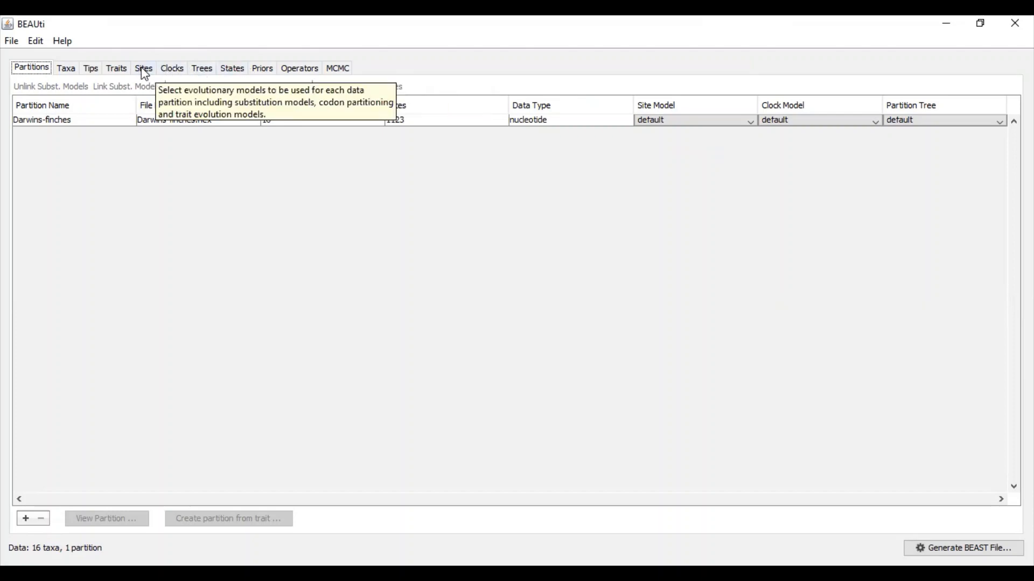
# Keep HKY as the substitution model and view the strict-clock settings.
pyautogui.click(142, 68)
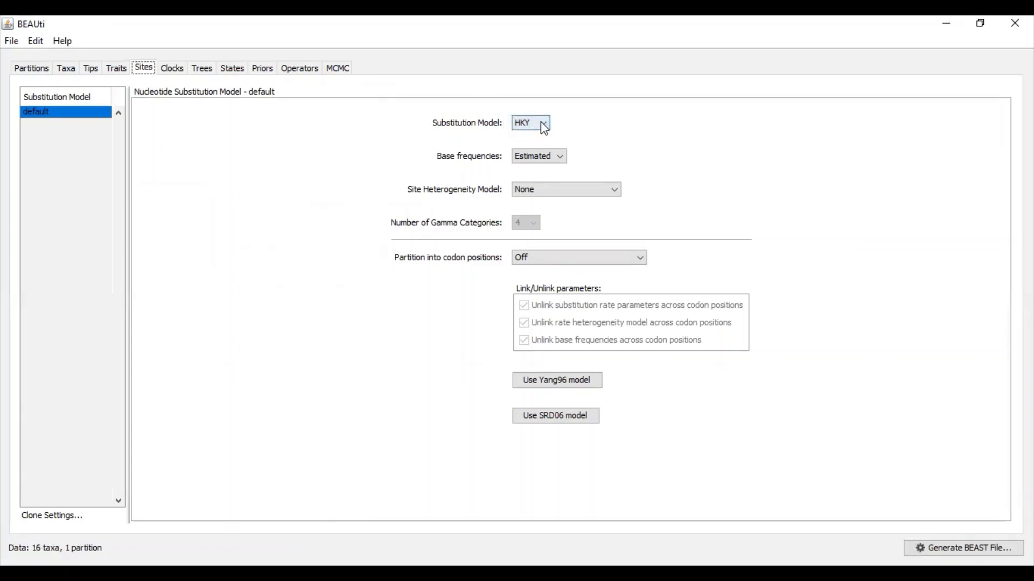
pyautogui.click(529, 123)
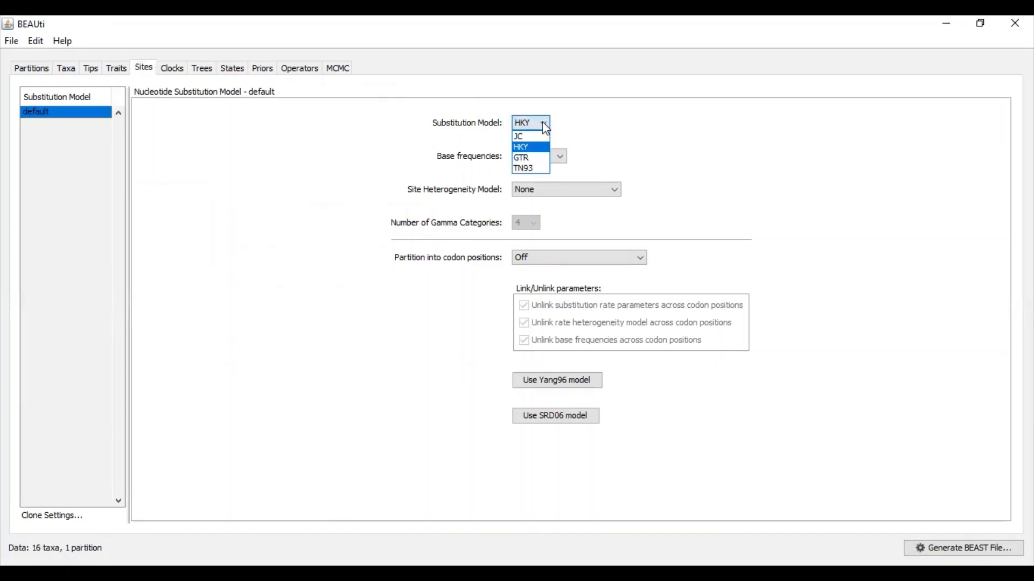
pyautogui.moveTo(531, 136)
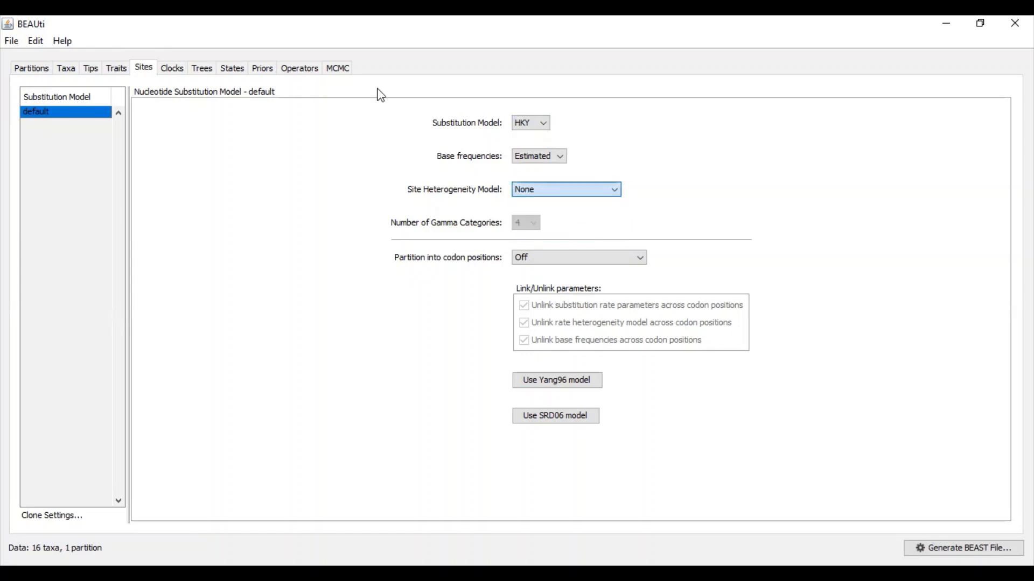
pyautogui.click(171, 68)
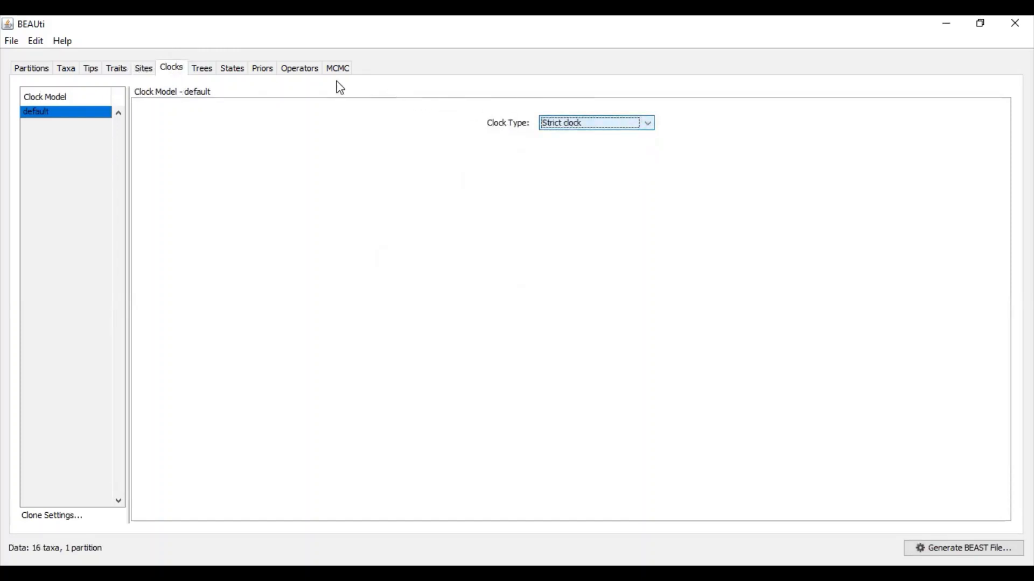
# Review the operators, then check the 10,000,000 MCMC chain length with stem Darwins-finches.
pyautogui.click(299, 68)
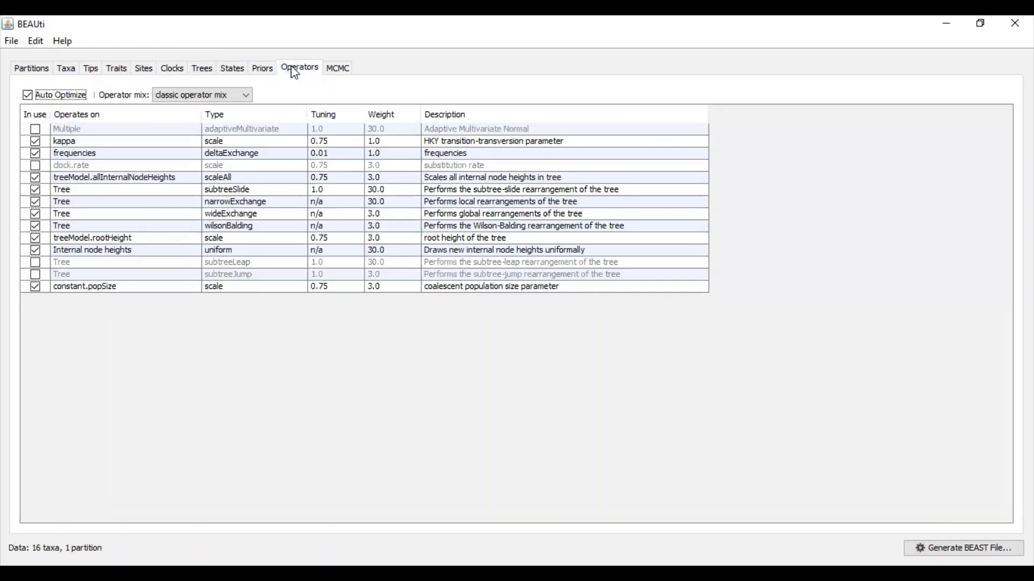
pyautogui.click(337, 67)
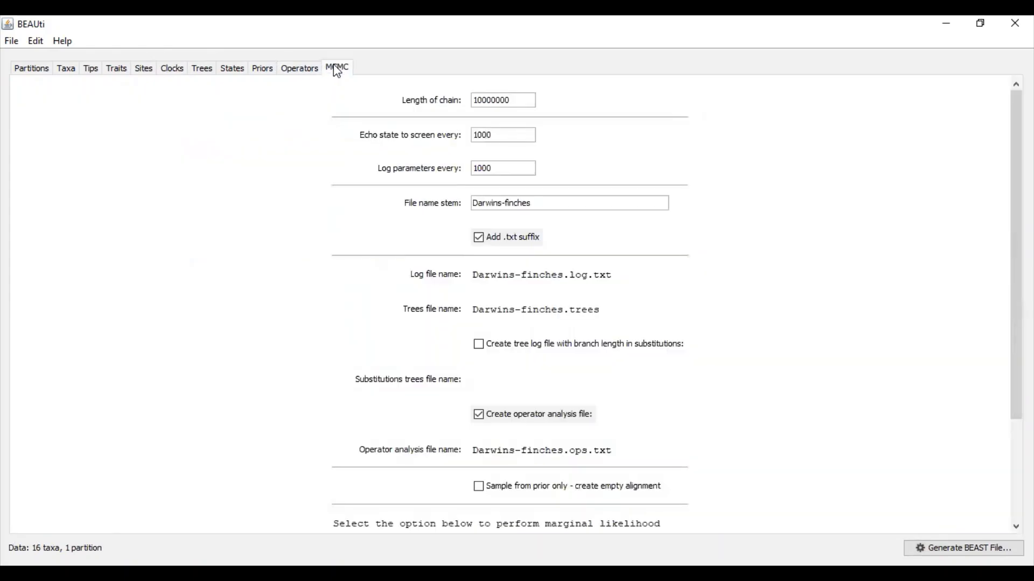
pyautogui.moveTo(432, 106)
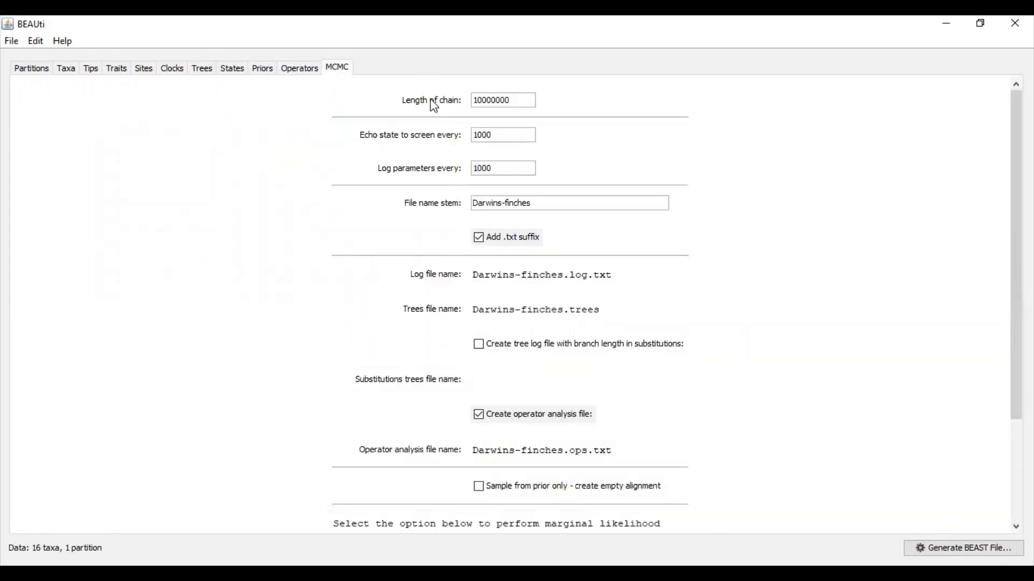
pyautogui.moveTo(419, 100)
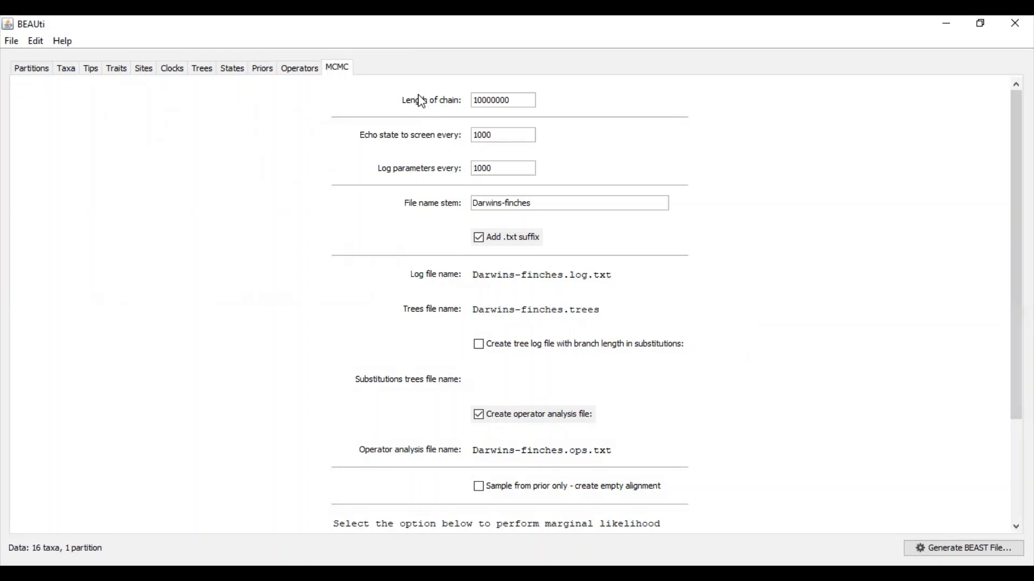
pyautogui.click(502, 99)
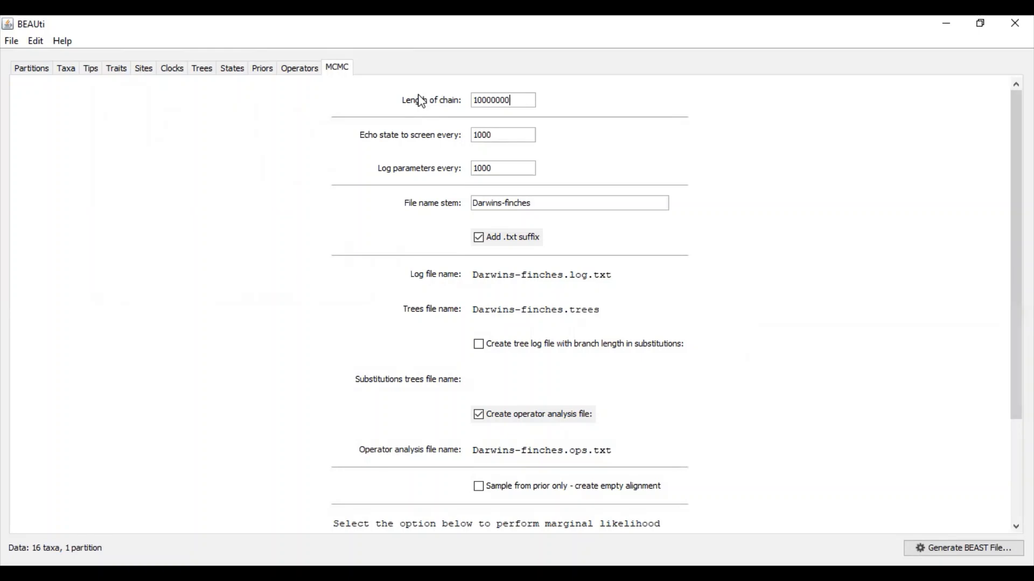
pyautogui.moveTo(459, 111)
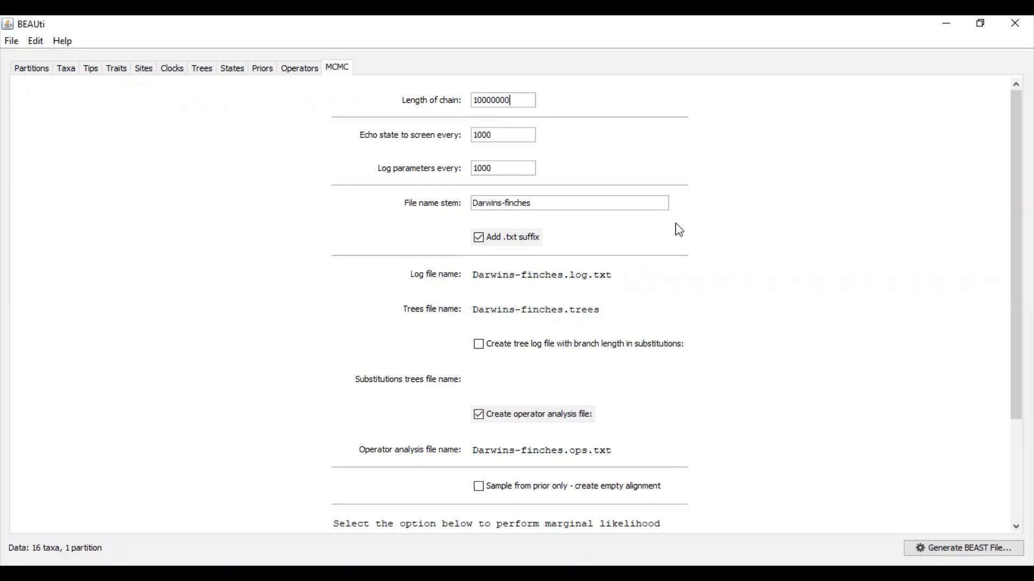
pyautogui.moveTo(924, 492)
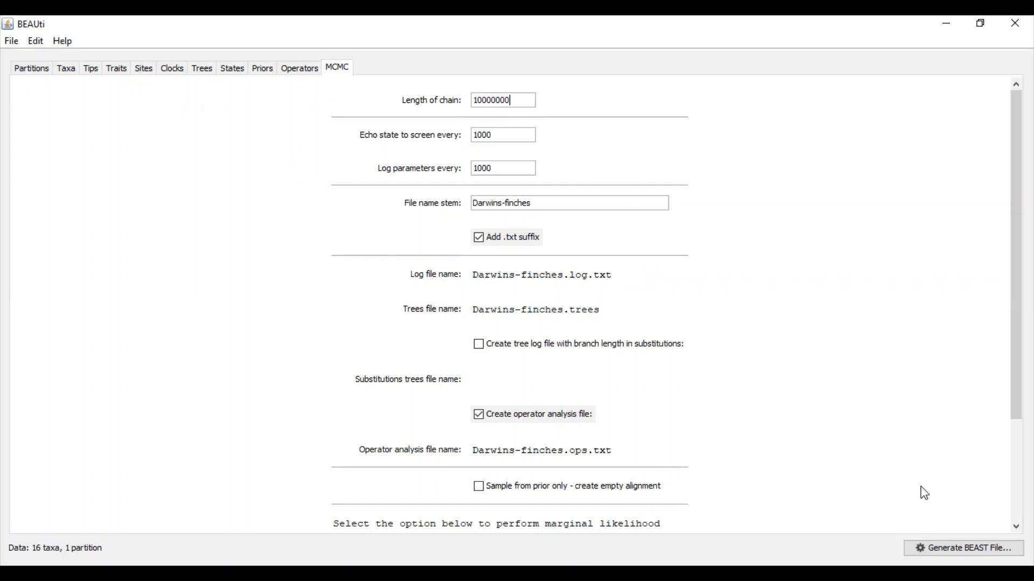
# Generate the BEAST file with default priors and save Darwins-finches.xml in the bin folder.
pyautogui.click(963, 548)
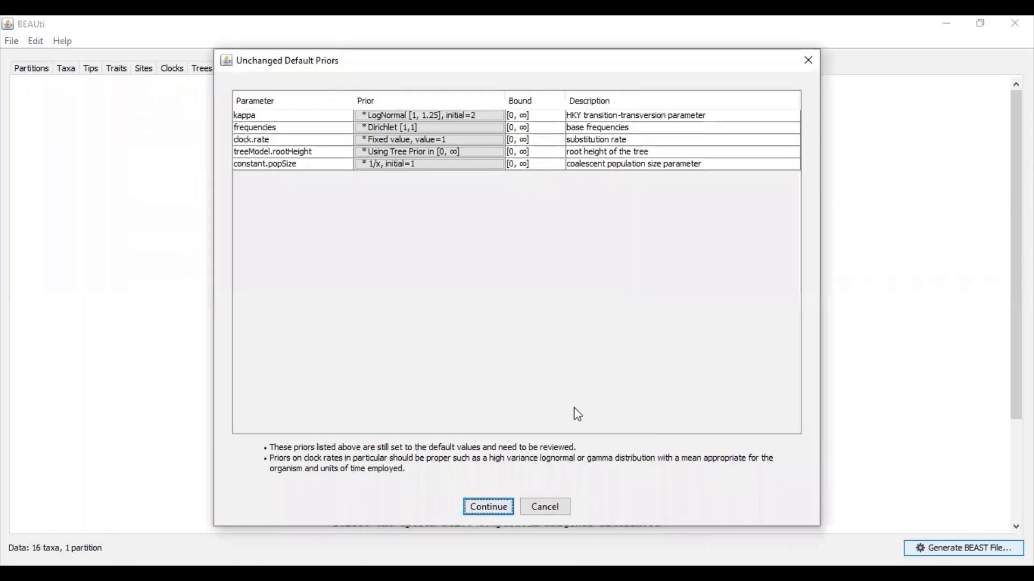
pyautogui.moveTo(574, 305)
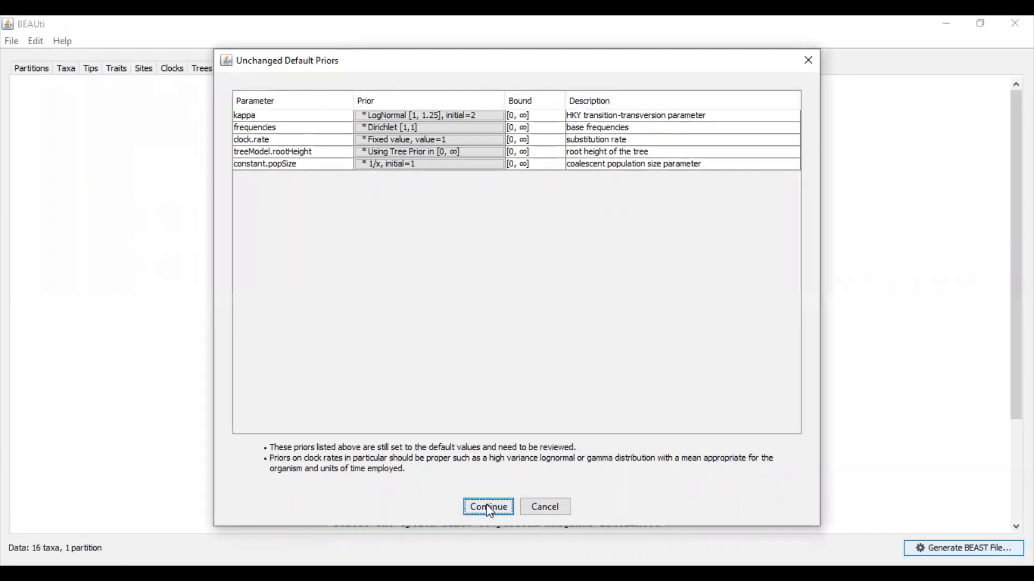
pyautogui.click(488, 506)
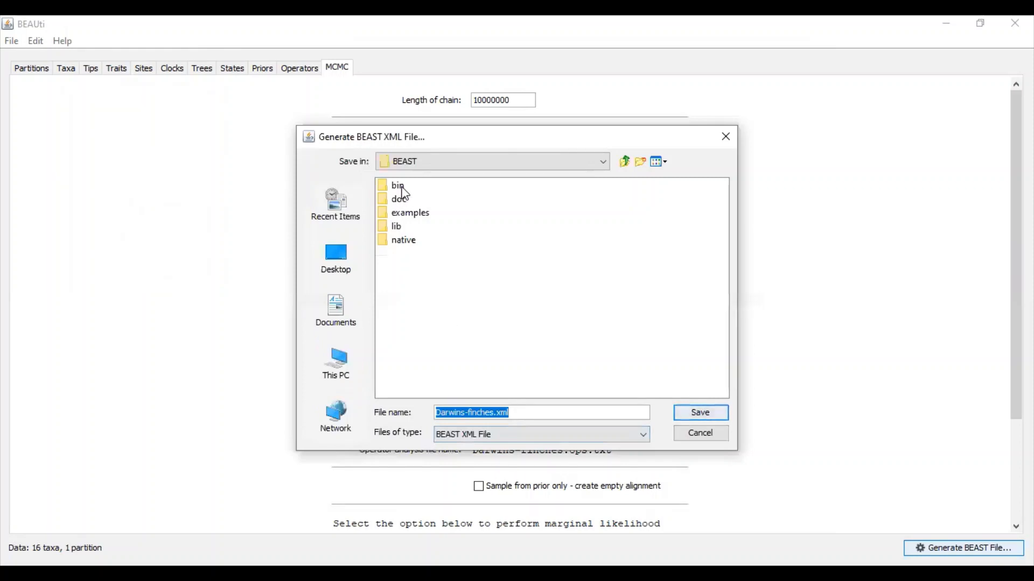
pyautogui.doubleClick(397, 185)
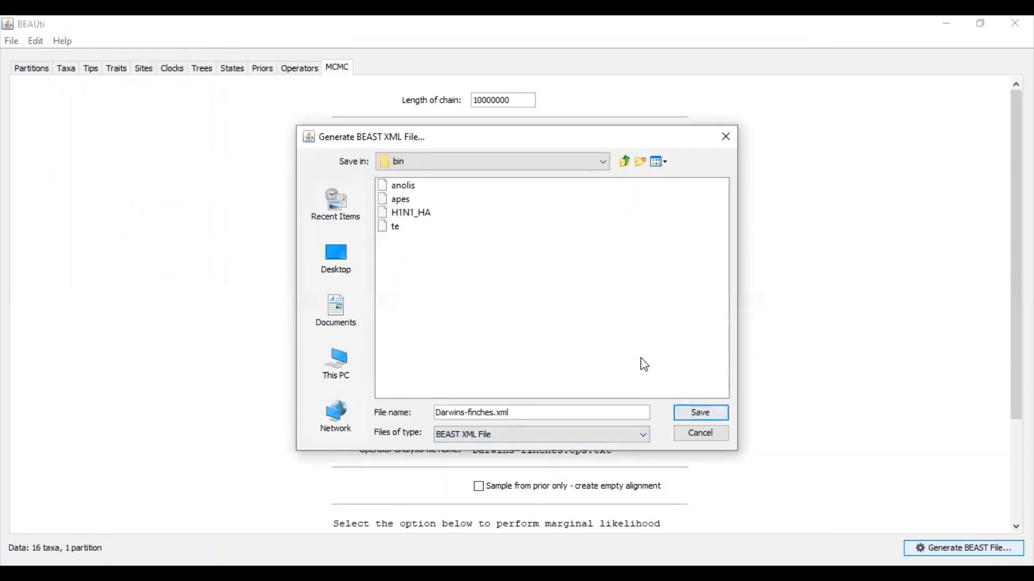
pyautogui.moveTo(699, 413)
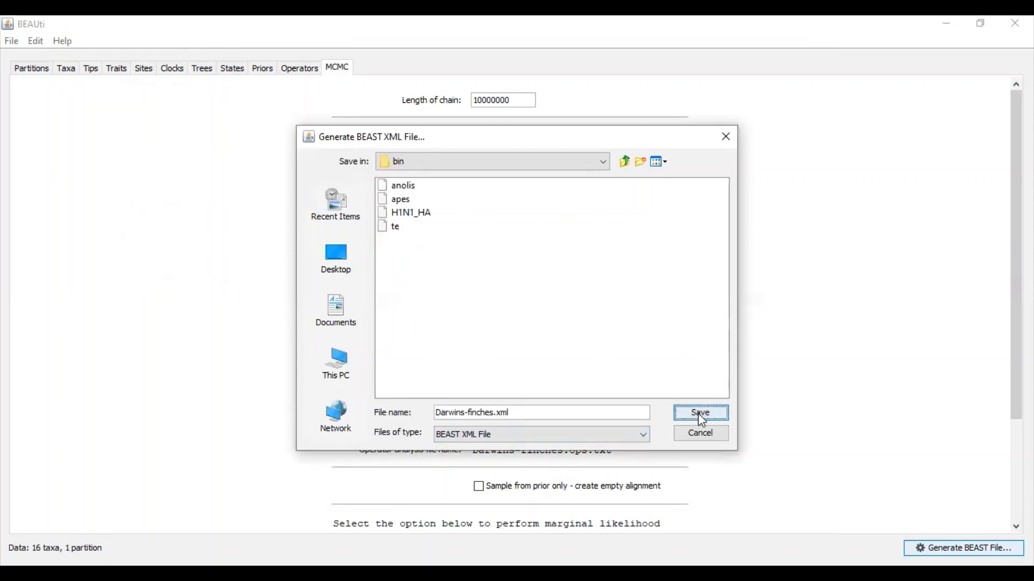
pyautogui.click(700, 413)
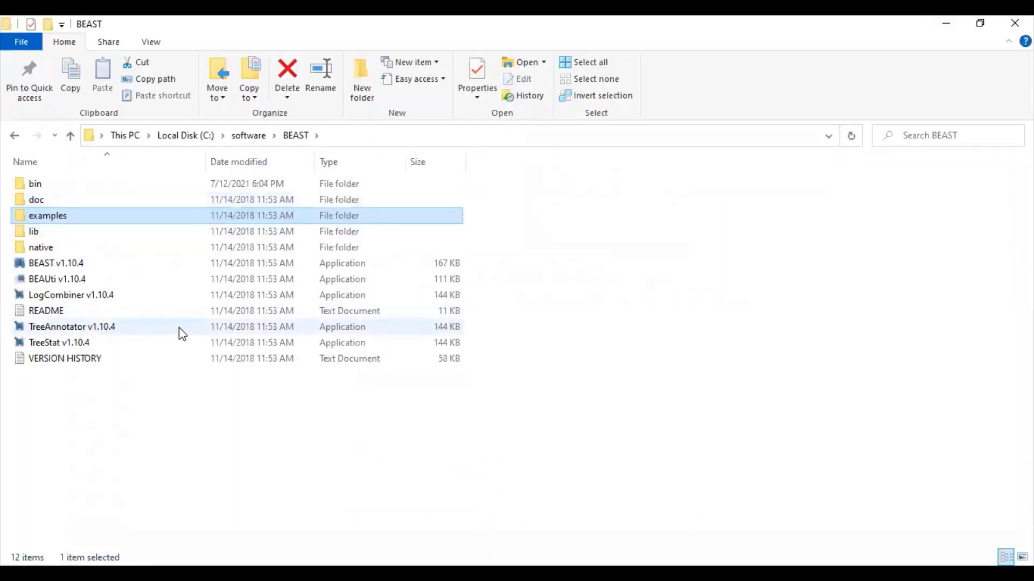
pyautogui.moveTo(182, 332)
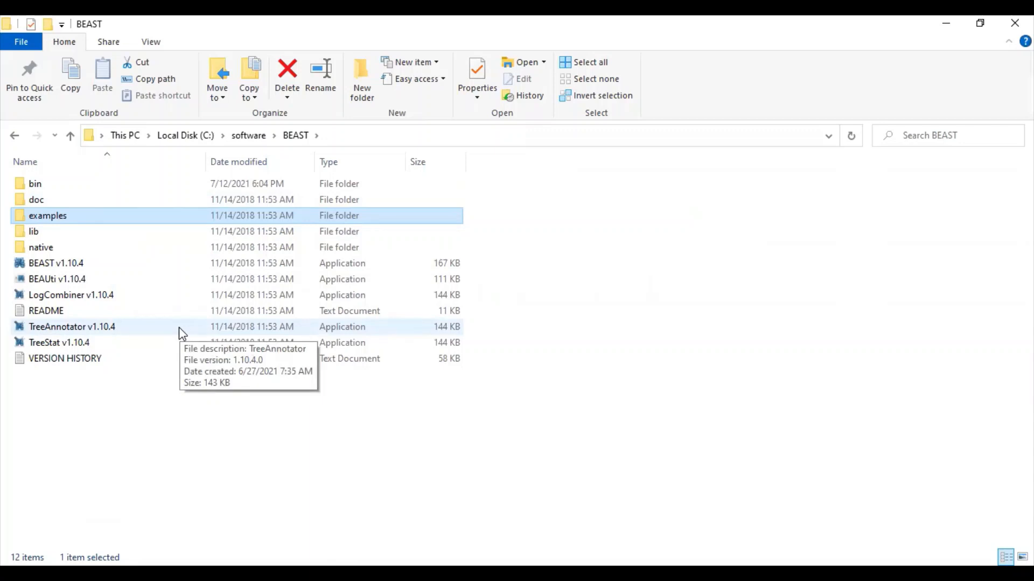
# Select BEAST v1.10.4 in the BEAST installation folder.
pyautogui.click(56, 264)
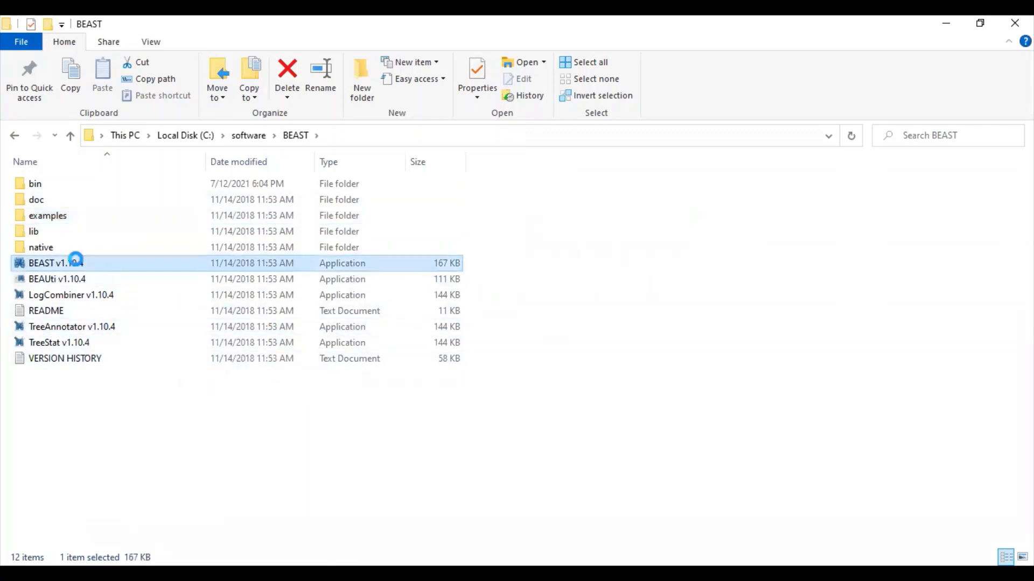
pyautogui.click(56, 263)
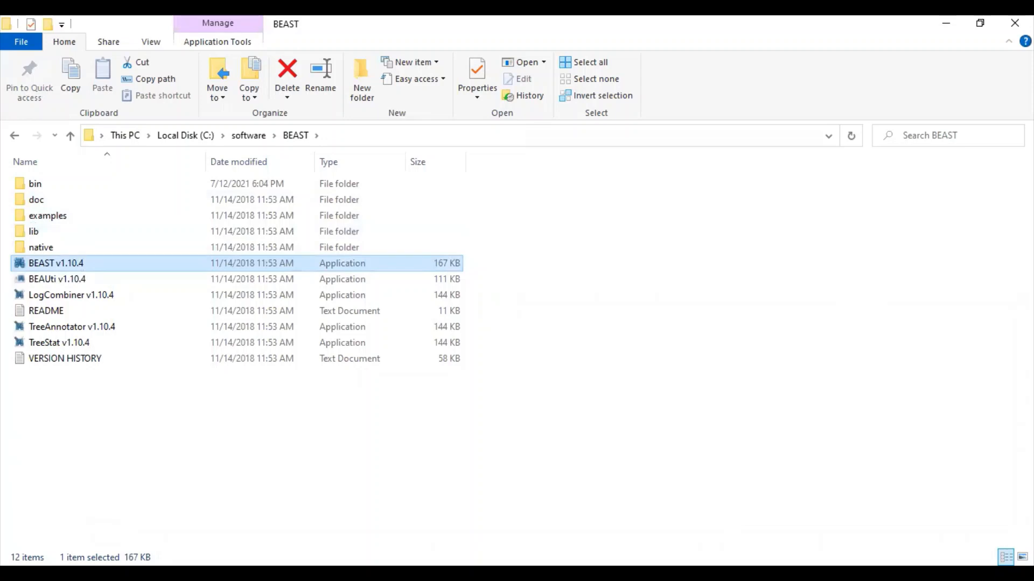
# Launch BEAST v1.10.4 and load Darwins-finches.xml as the input file.
pyautogui.doubleClick(56, 264)
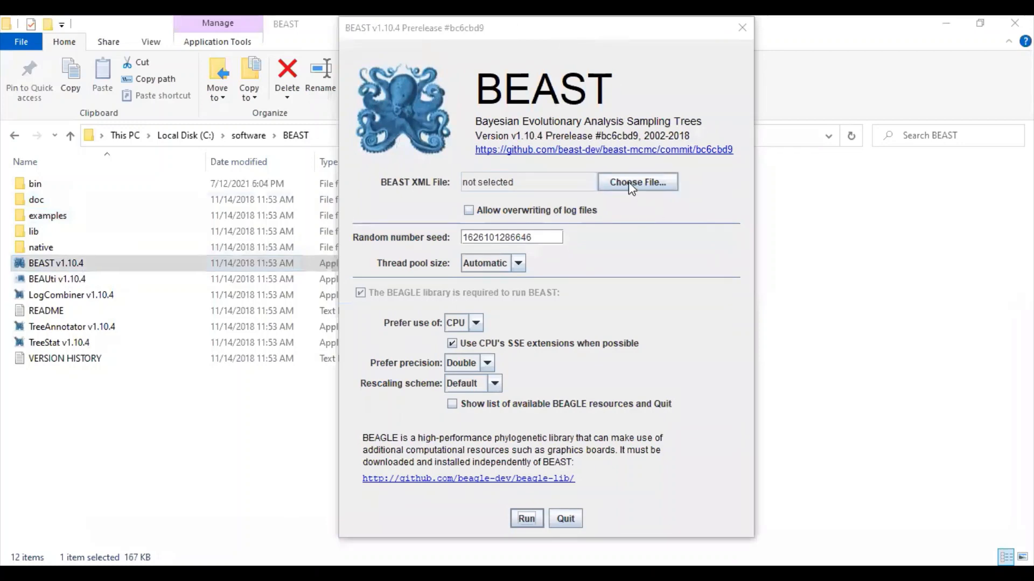
pyautogui.click(636, 182)
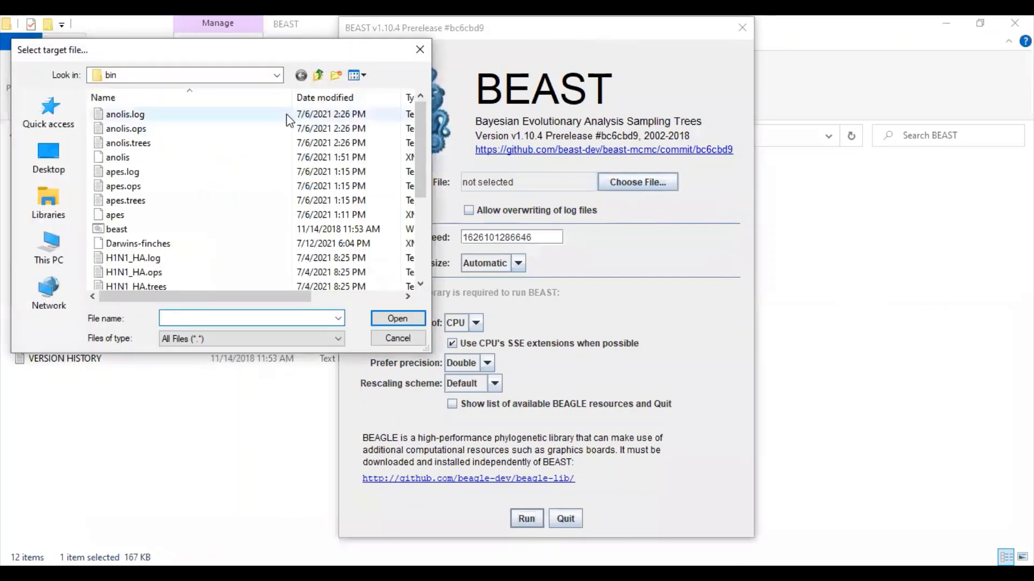
pyautogui.click(137, 244)
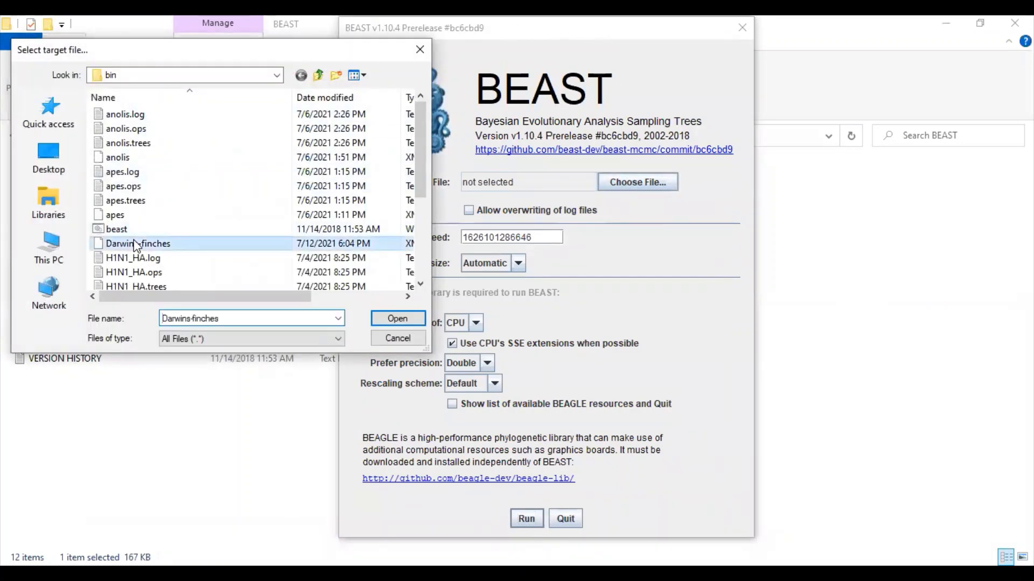
pyautogui.click(397, 318)
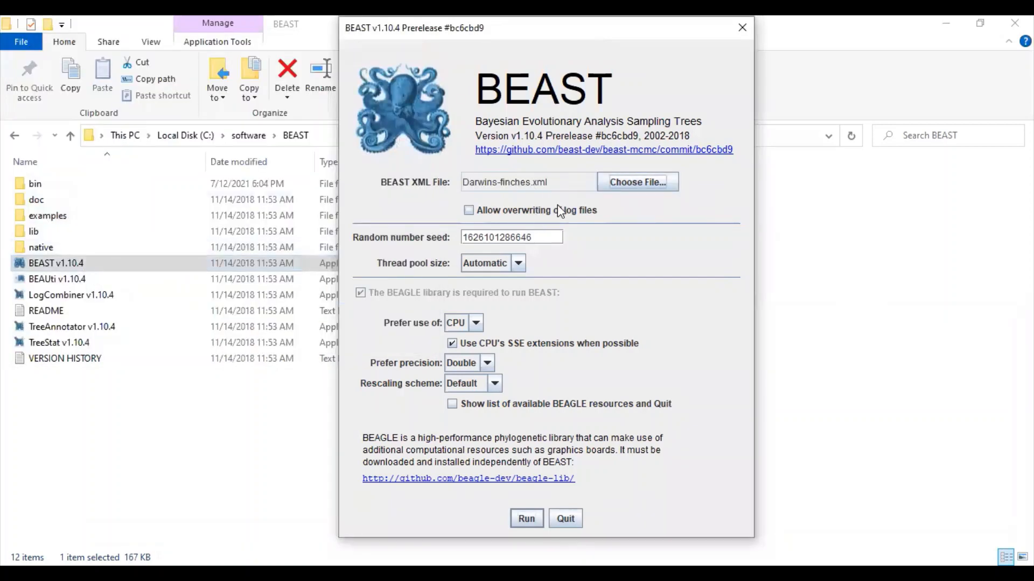
pyautogui.moveTo(447, 305)
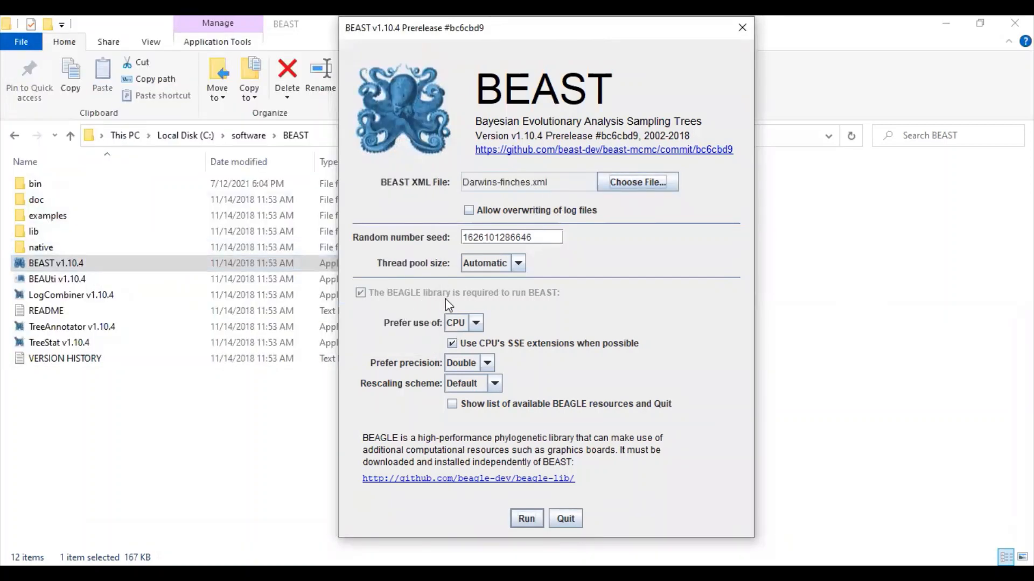
pyautogui.moveTo(540, 302)
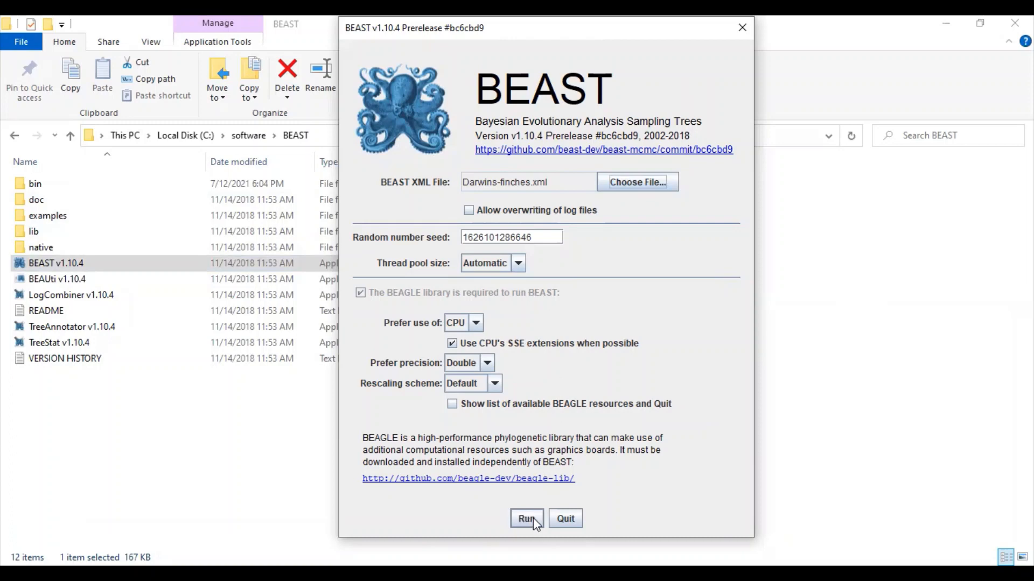
# Run the Darwins-finches analysis until it prints operator analysis and about 7.49 minutes total.
pyautogui.click(526, 519)
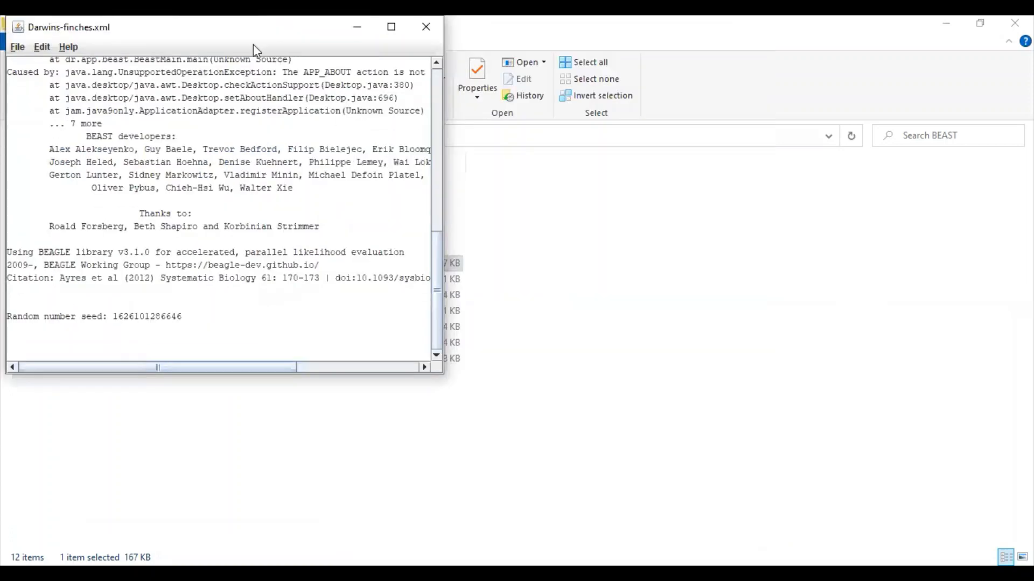
pyautogui.scroll(-3)
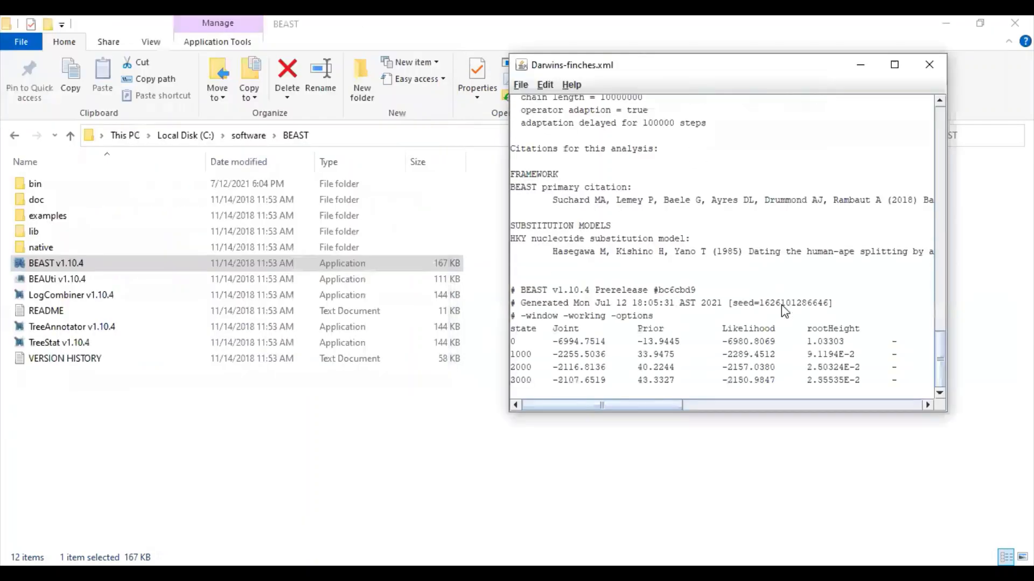
pyautogui.scroll(-3)
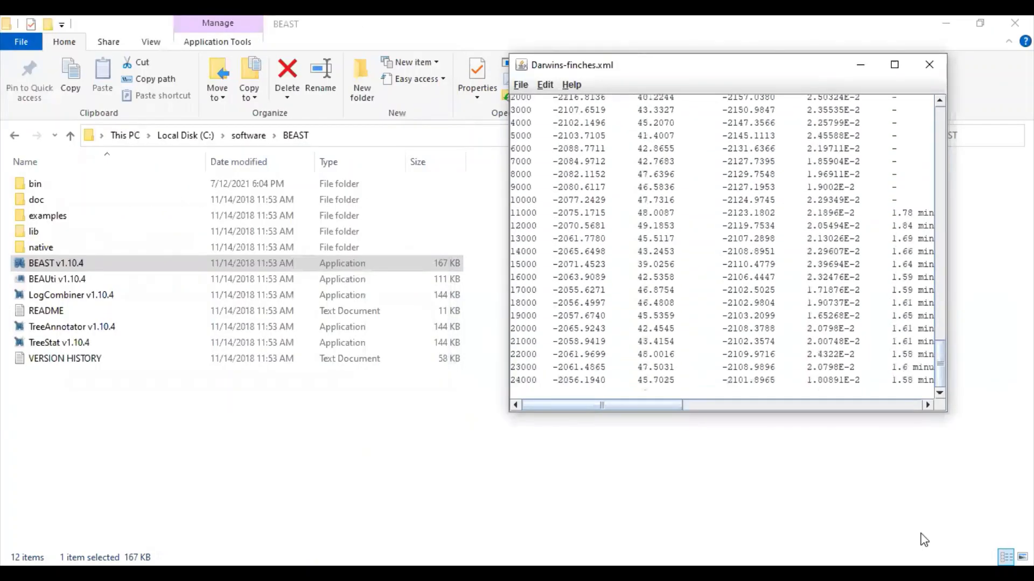
pyautogui.scroll(-3)
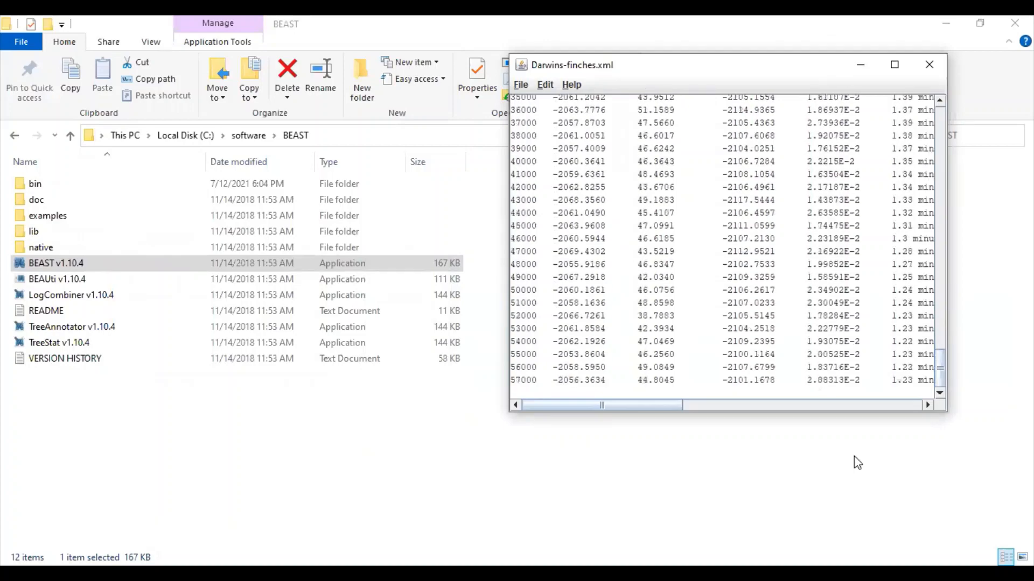
pyautogui.doubleClick(35, 183)
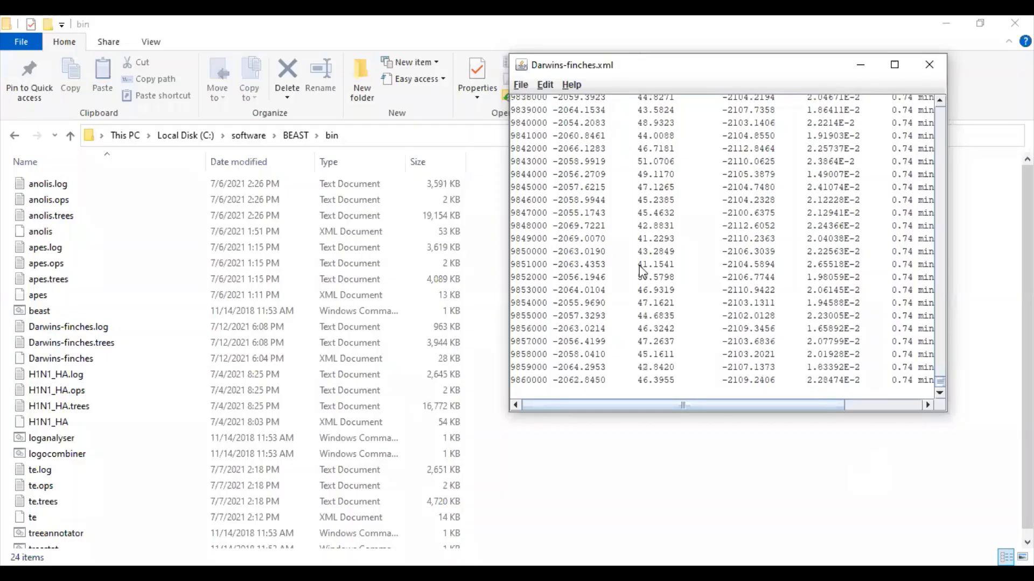
pyautogui.scroll(-3)
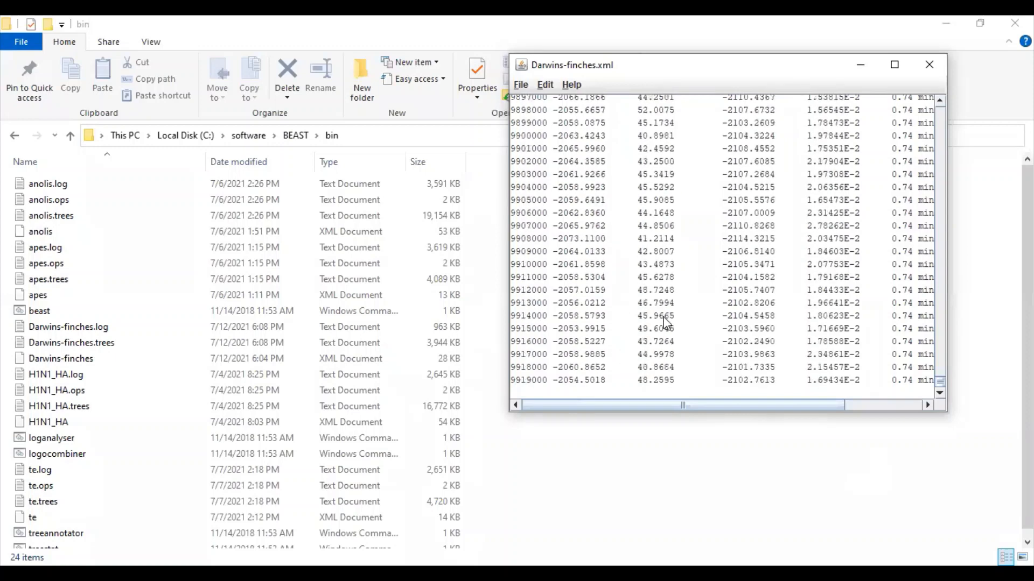
pyautogui.scroll(-3)
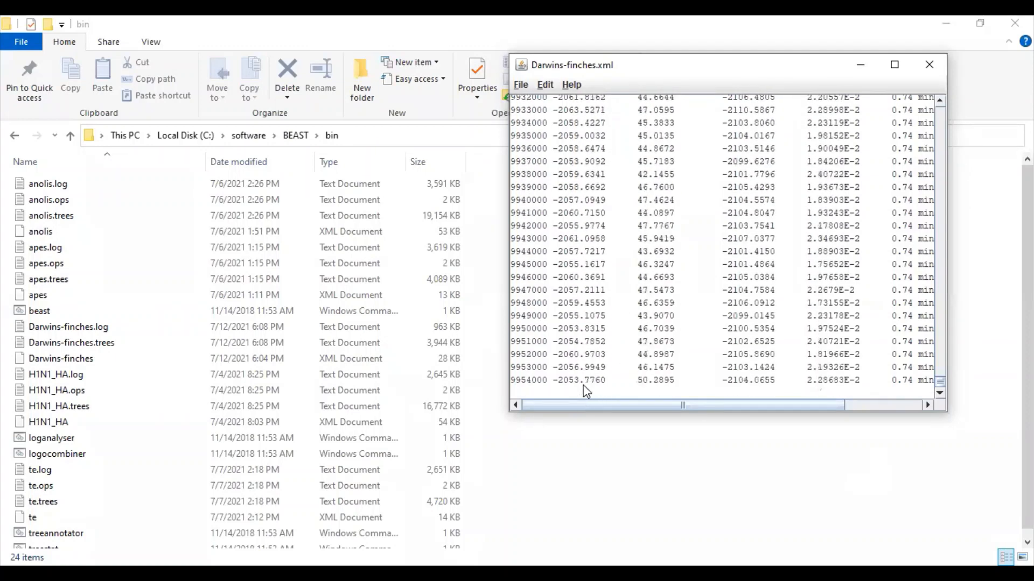
pyautogui.scroll(-3)
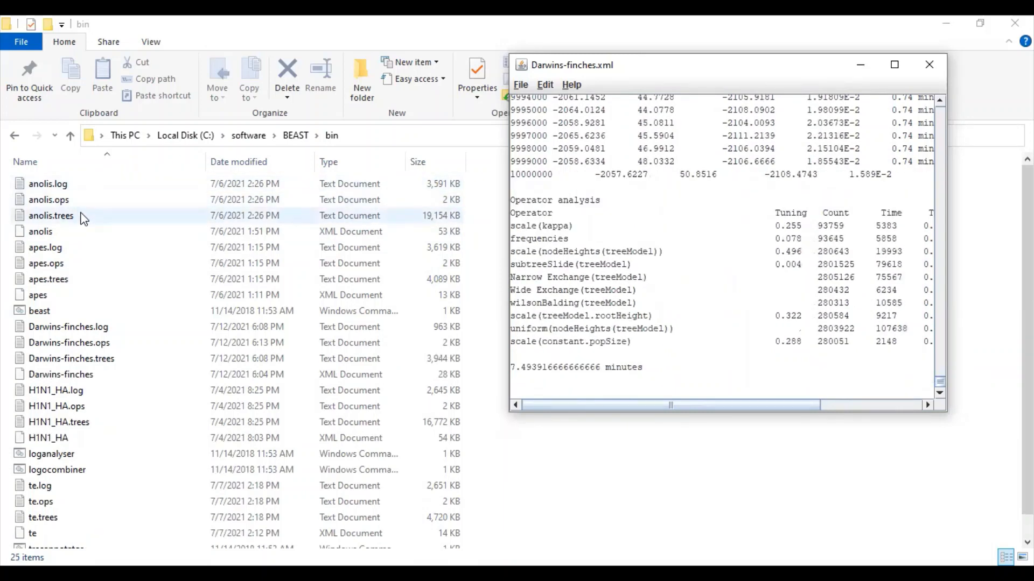
pyautogui.click(68, 326)
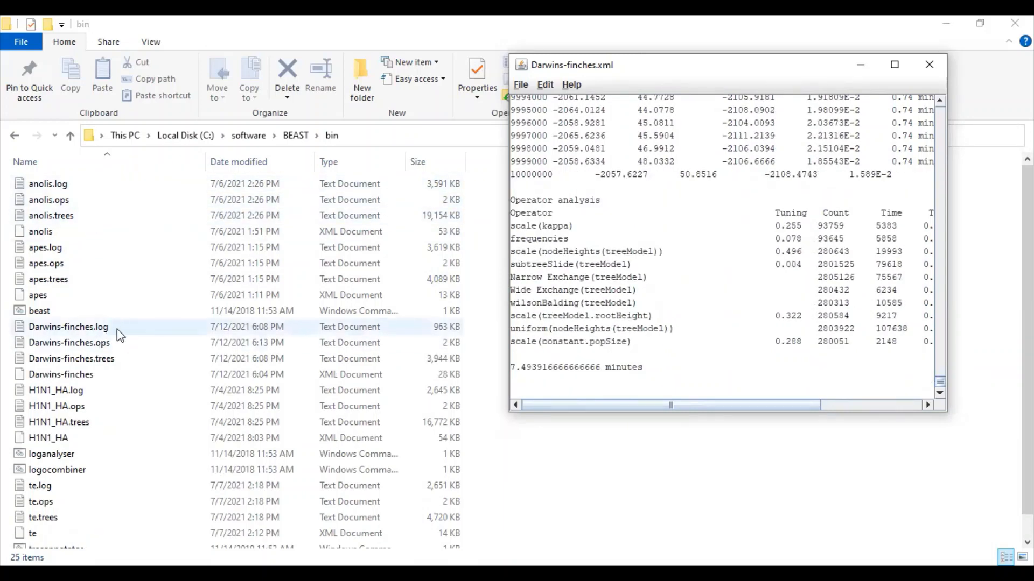
pyautogui.click(68, 342)
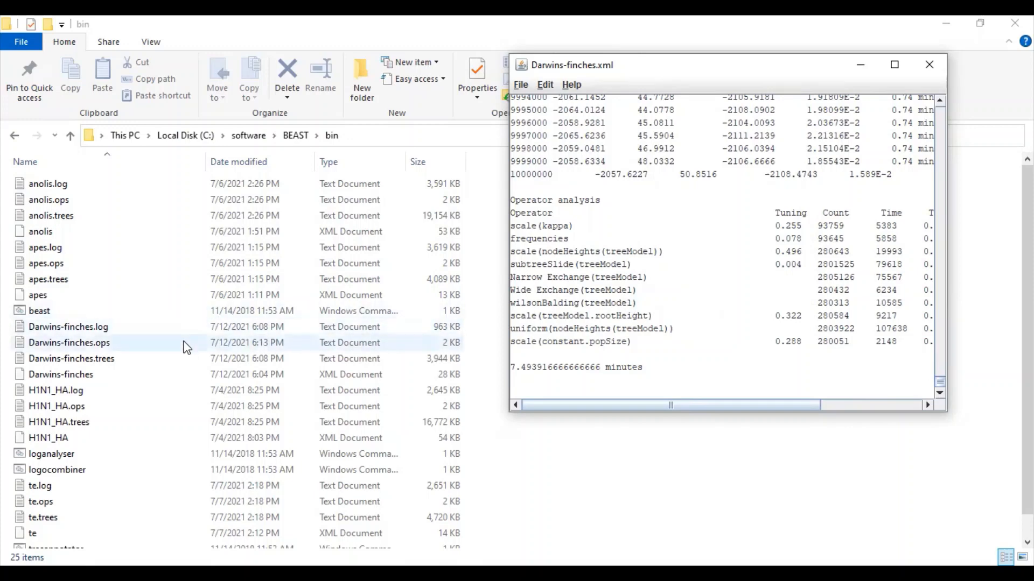
pyautogui.moveTo(342, 355)
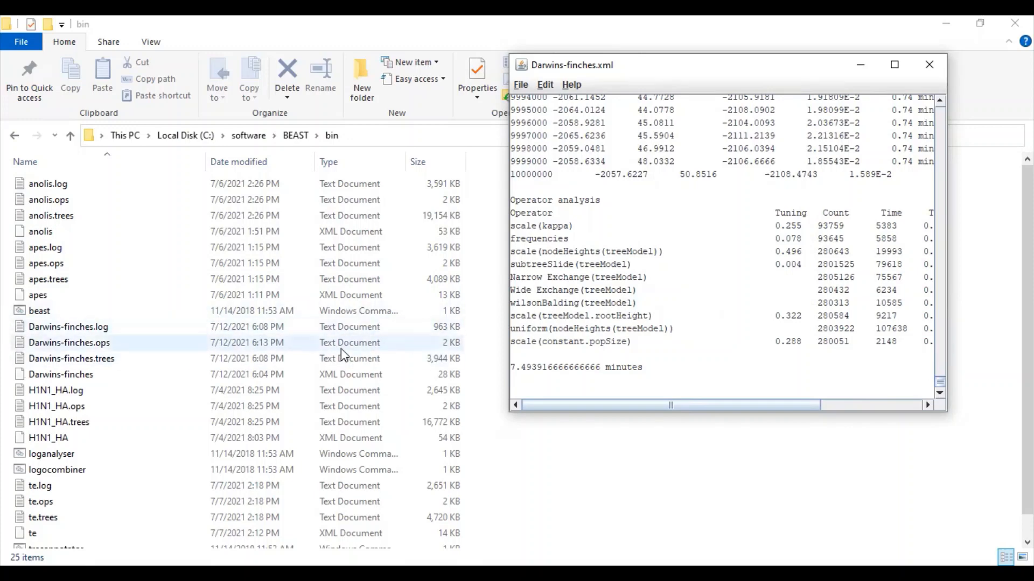
pyautogui.click(71, 358)
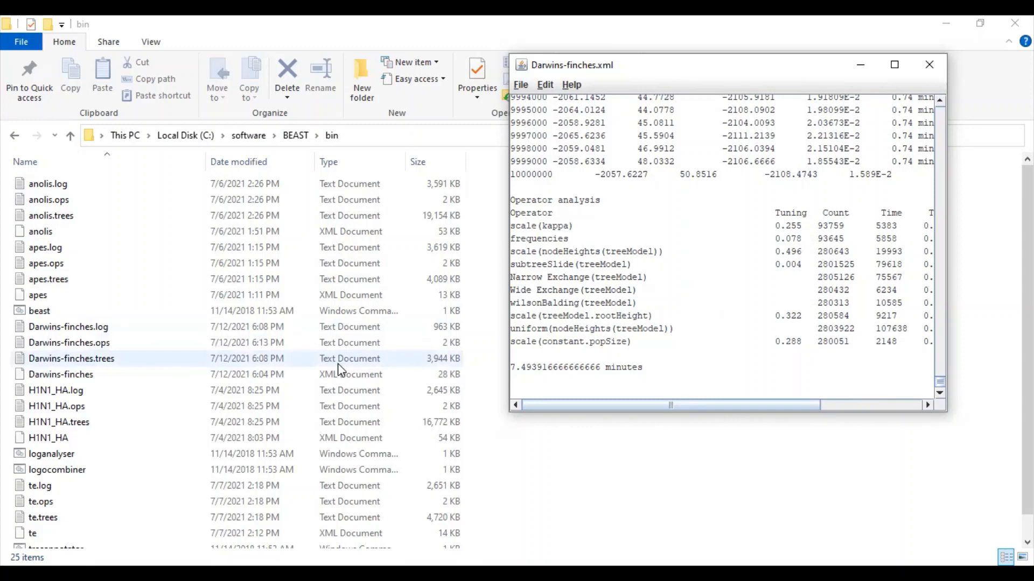
pyautogui.moveTo(336, 362)
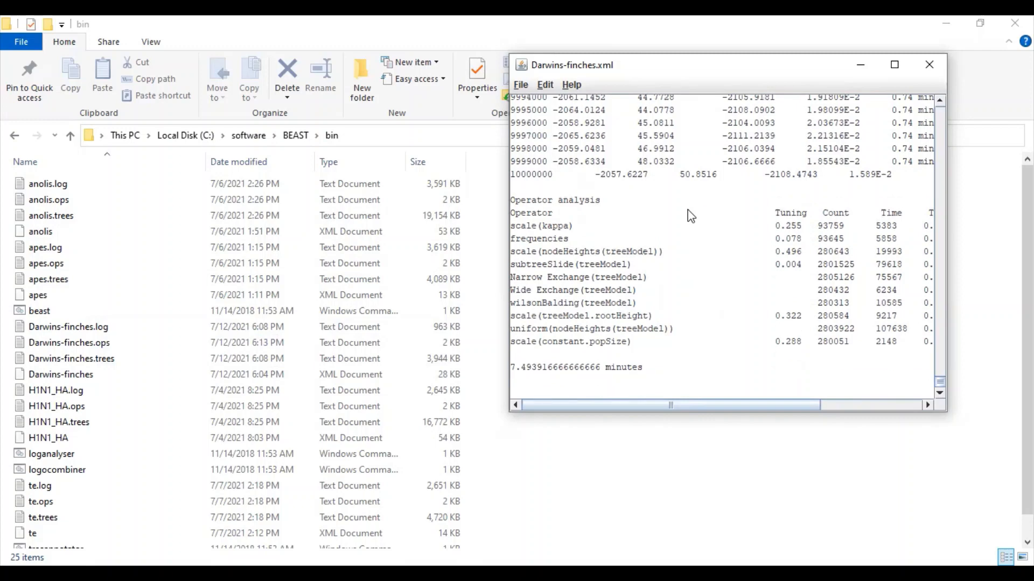
pyautogui.moveTo(599, 235)
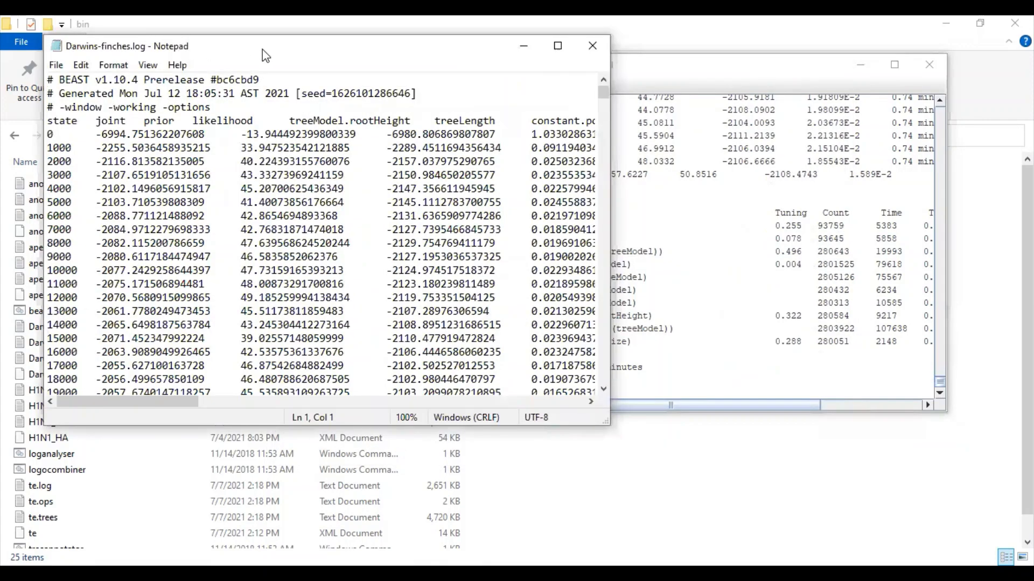
pyautogui.moveTo(264, 46); pyautogui.dragTo(262, 40)
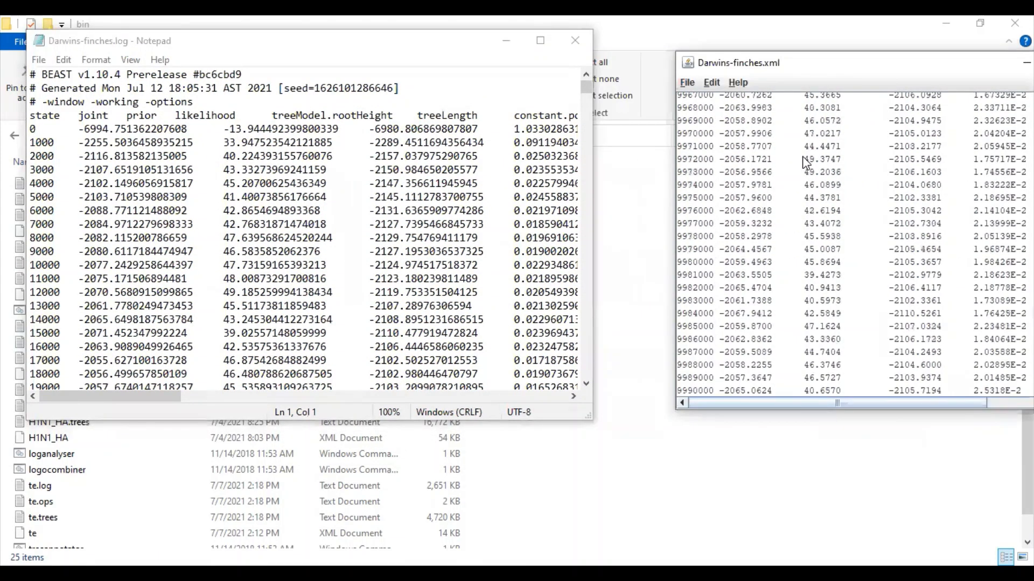
pyautogui.scroll(3)
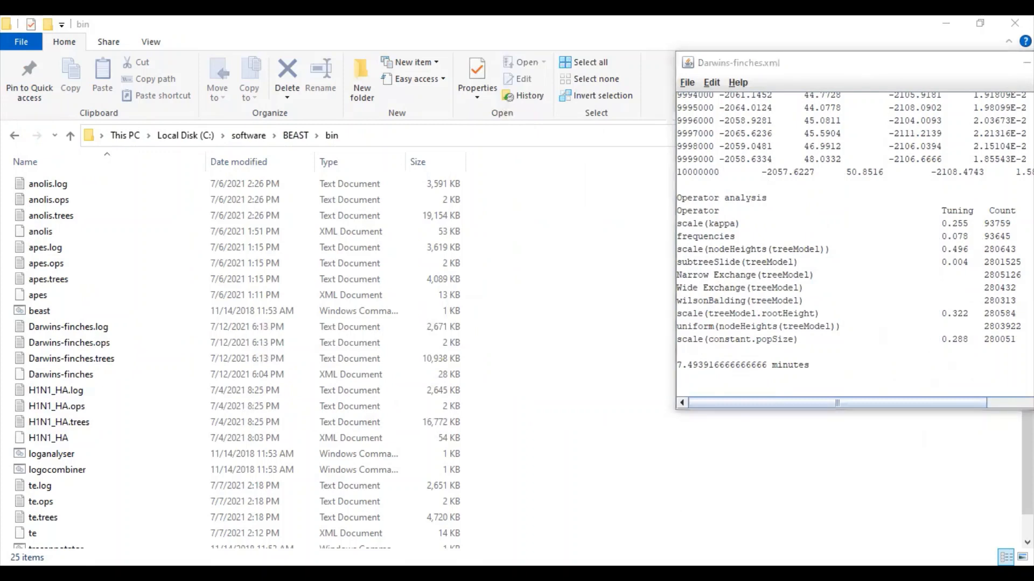
pyautogui.doubleClick(71, 358)
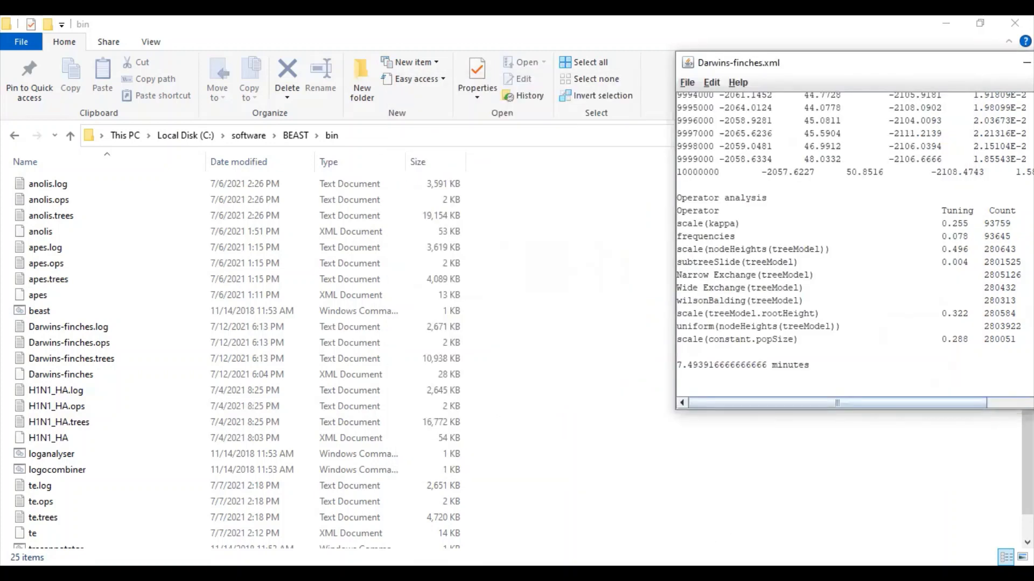
pyautogui.doubleClick(71, 358)
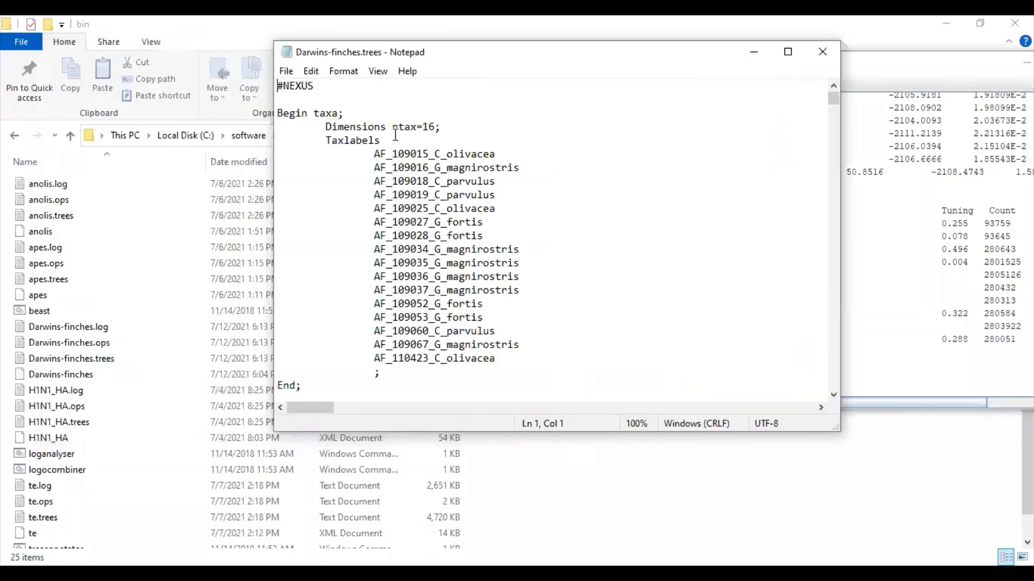
# Open Darwins-finches.trees in Notepad and scroll to the Taxlabels block of 16 finches.
pyautogui.click(71, 358)
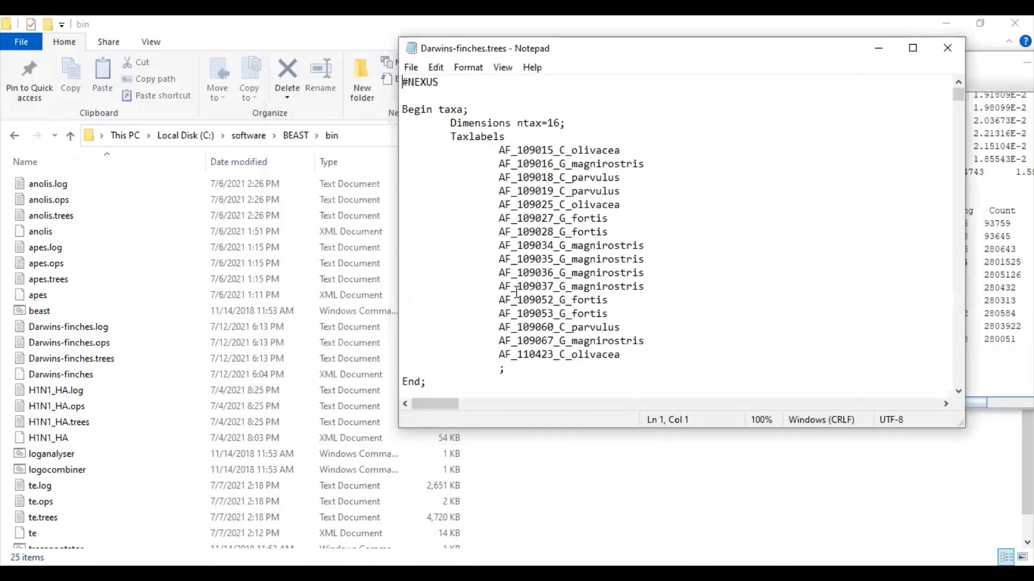
pyautogui.scroll(-3)
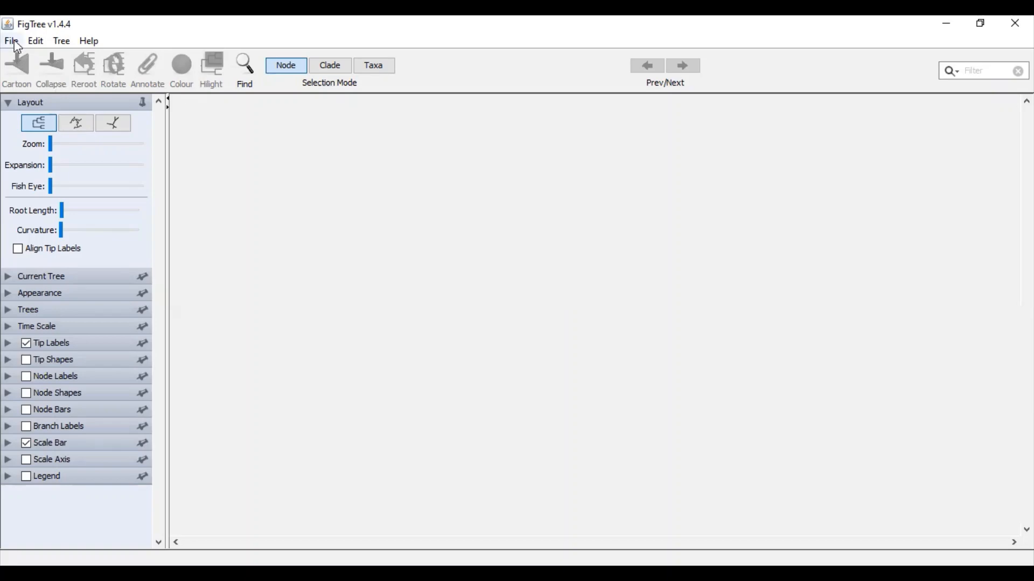
# Load Darwins-finches.trees from the bin folder, showing tree 1 of 10001 with 16 tips.
pyautogui.click(11, 41)
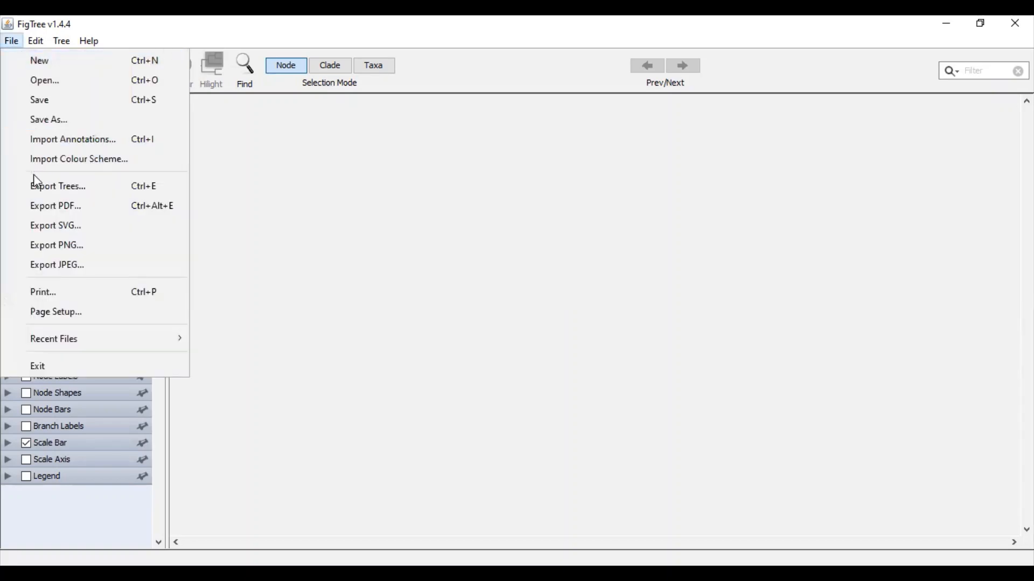
pyautogui.click(44, 80)
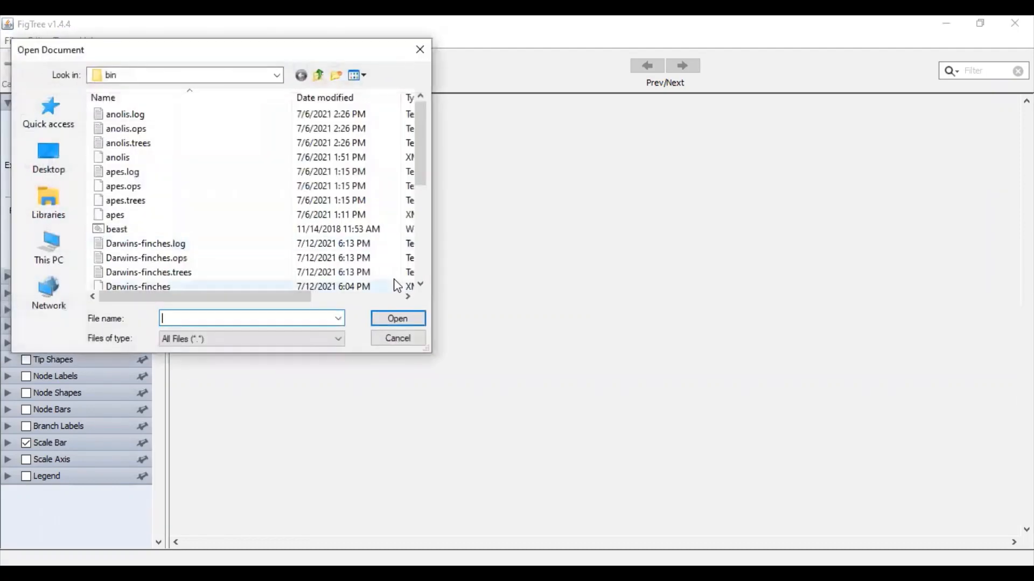
pyautogui.moveTo(206, 274)
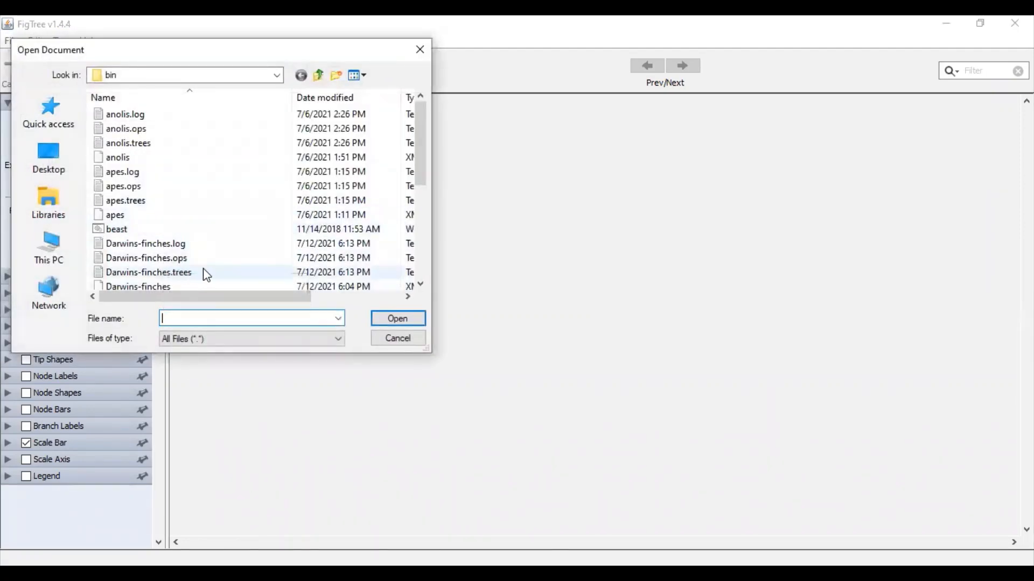
pyautogui.click(149, 273)
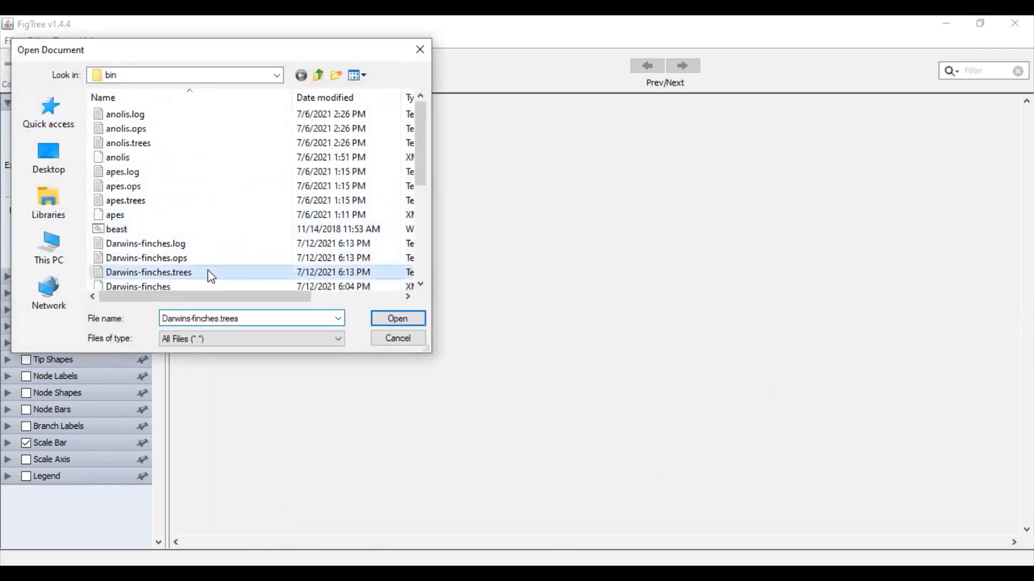
pyautogui.click(397, 318)
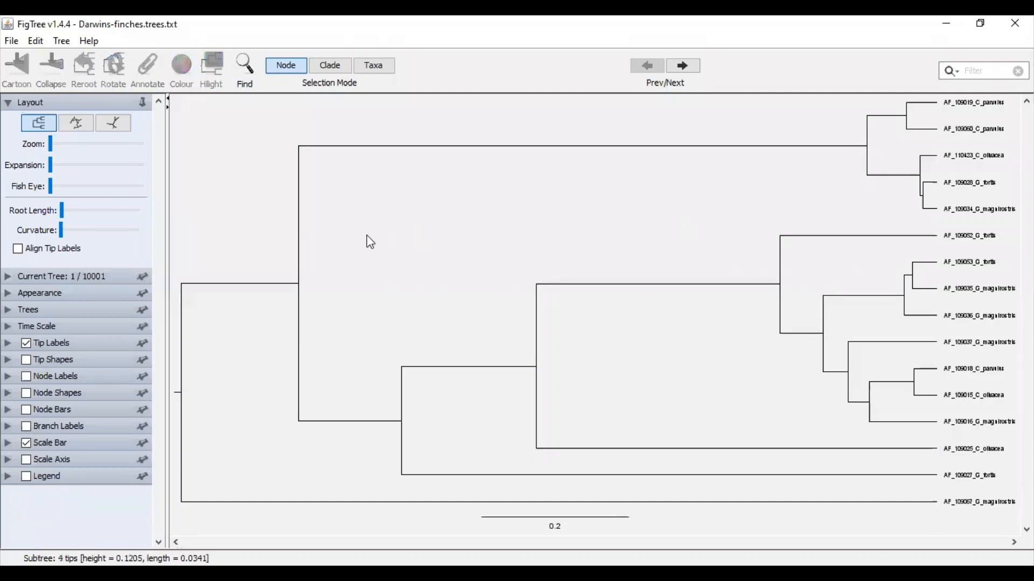
# Switch to Taxa selection mode and set the tip label font size to 18.
pyautogui.click(372, 65)
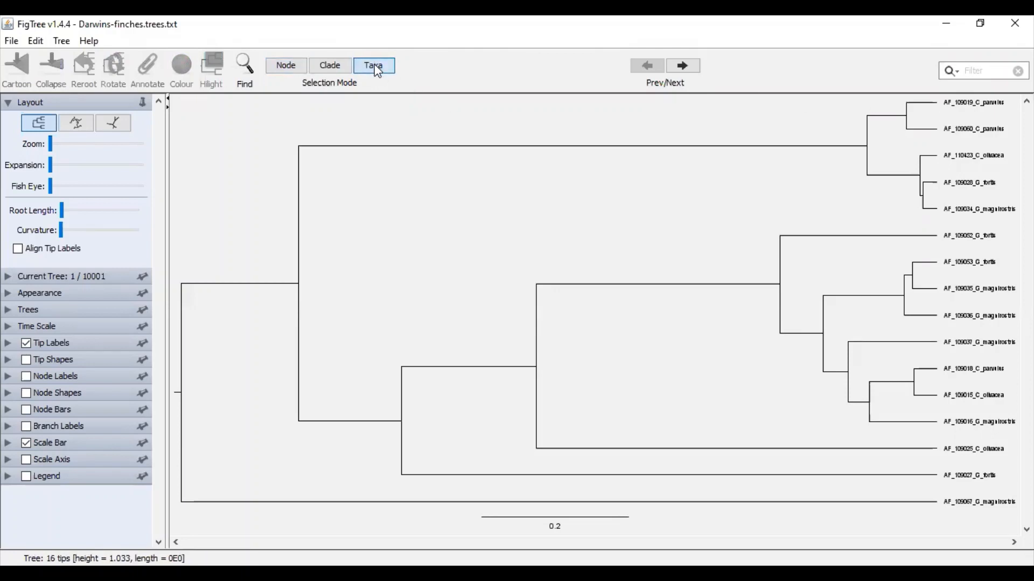
pyautogui.moveTo(5, 350)
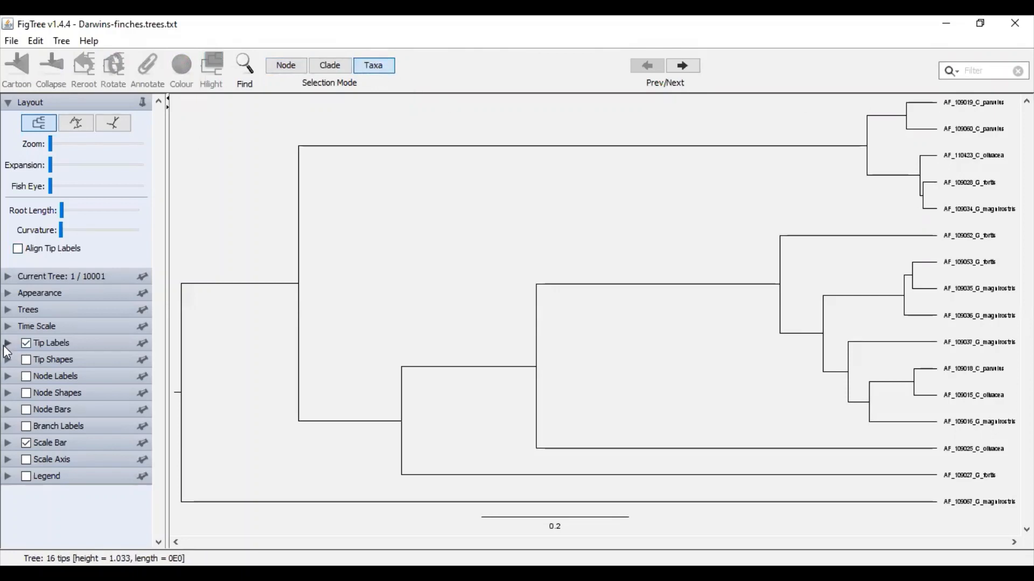
pyautogui.click(7, 343)
pyautogui.write('17')
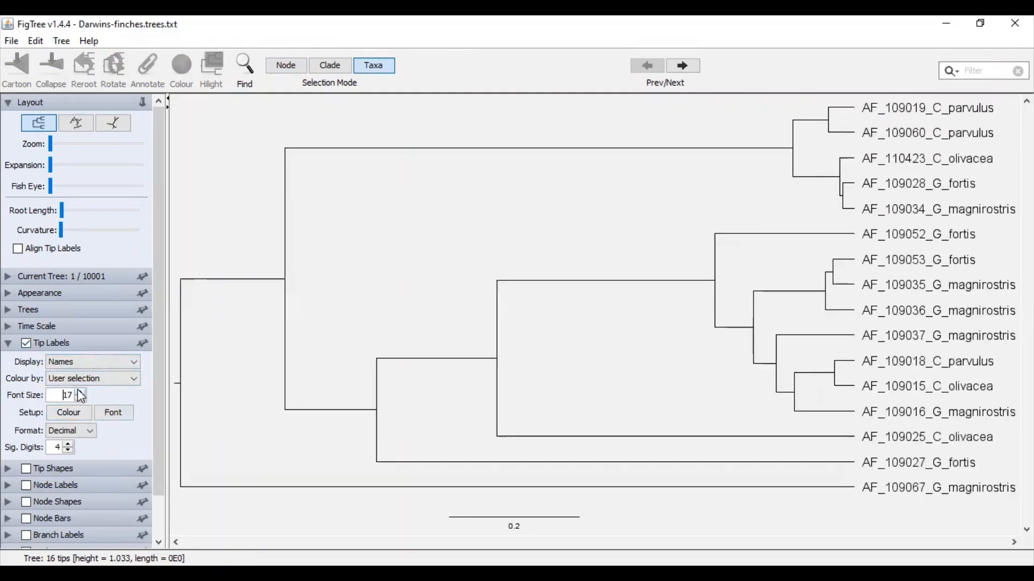
pyautogui.click(79, 390)
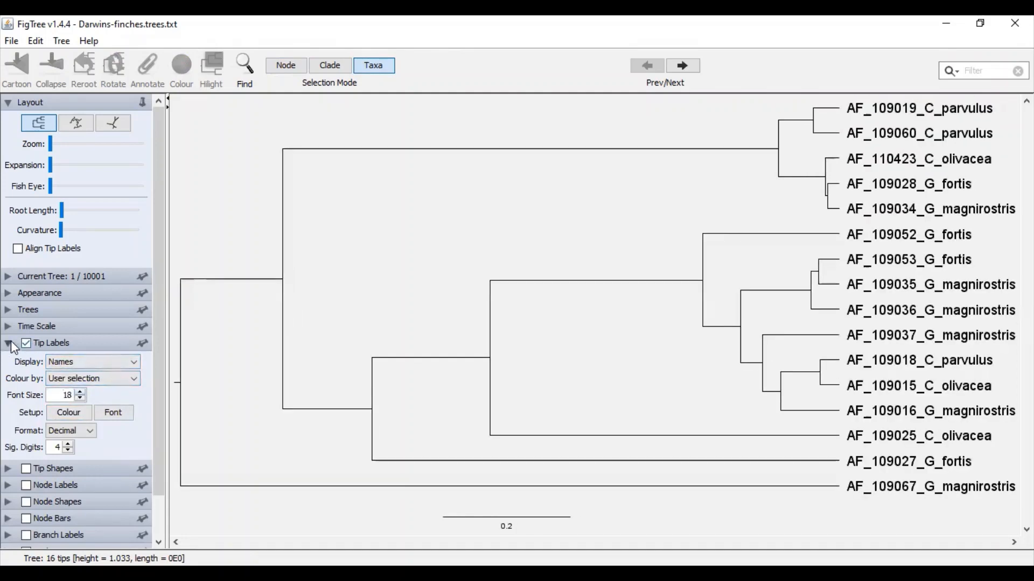
pyautogui.click(9, 343)
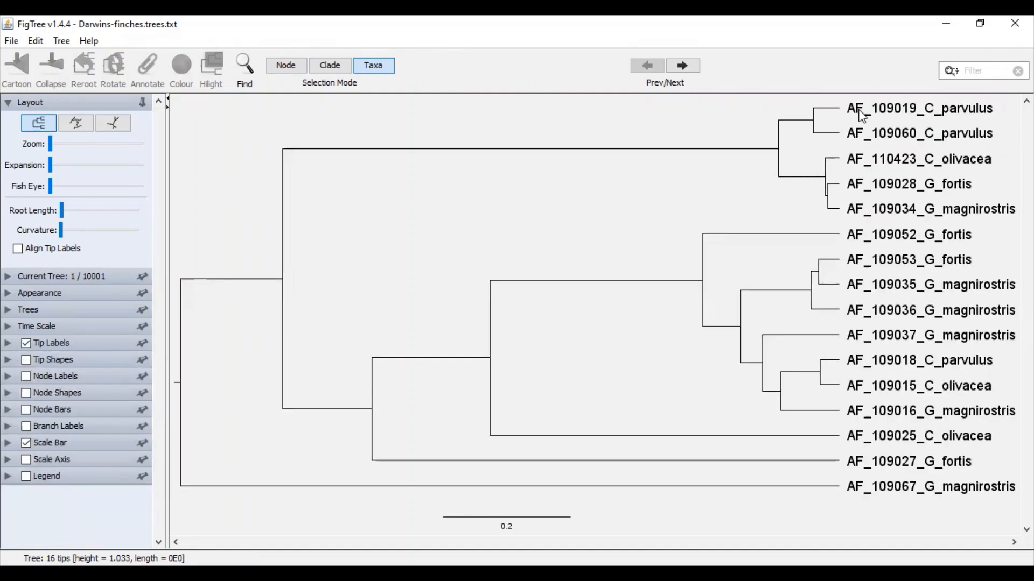
# Colour the AF_109019_C_parvulus tip label magenta.
pyautogui.click(919, 109)
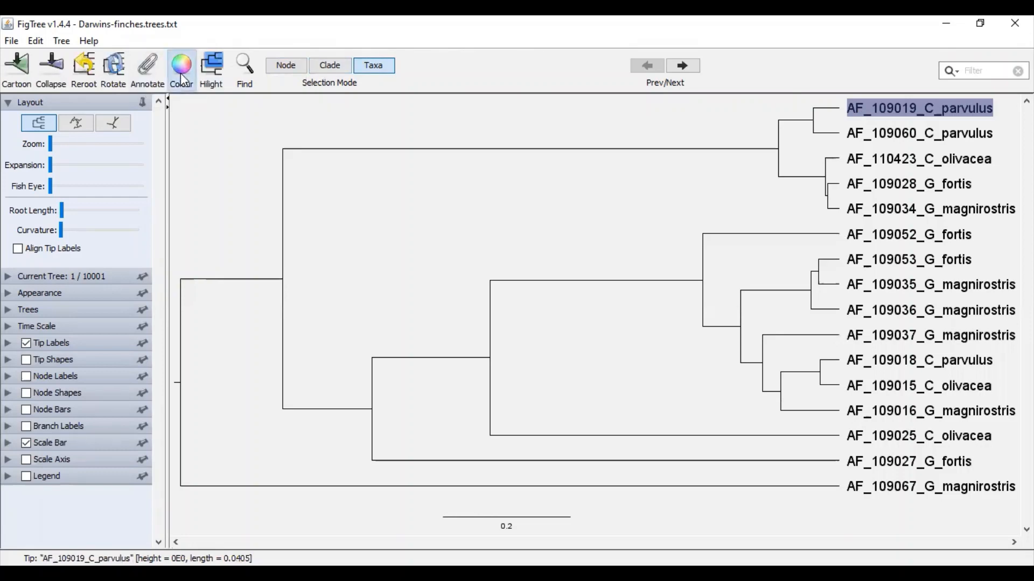
pyautogui.click(181, 66)
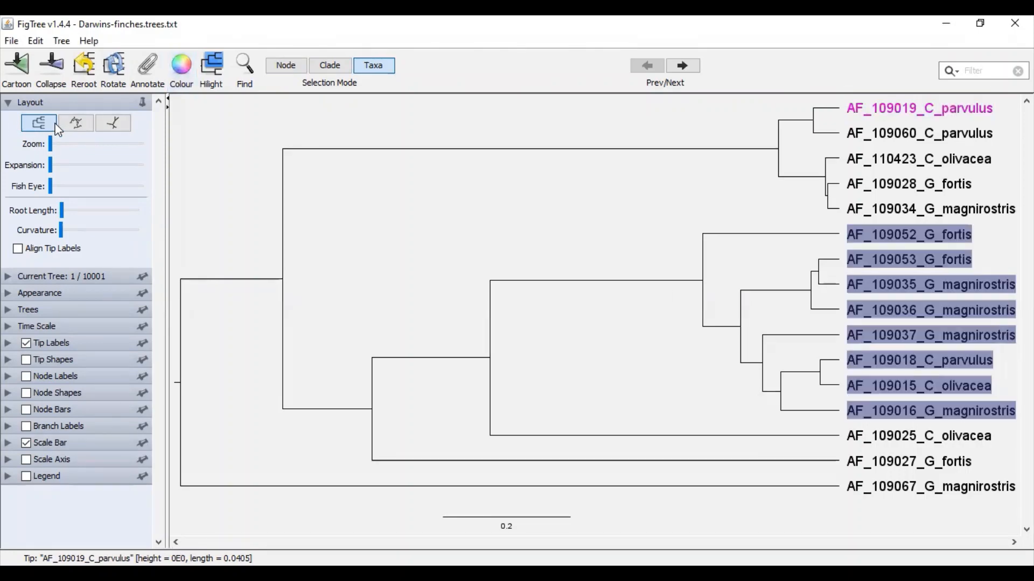
pyautogui.click(75, 123)
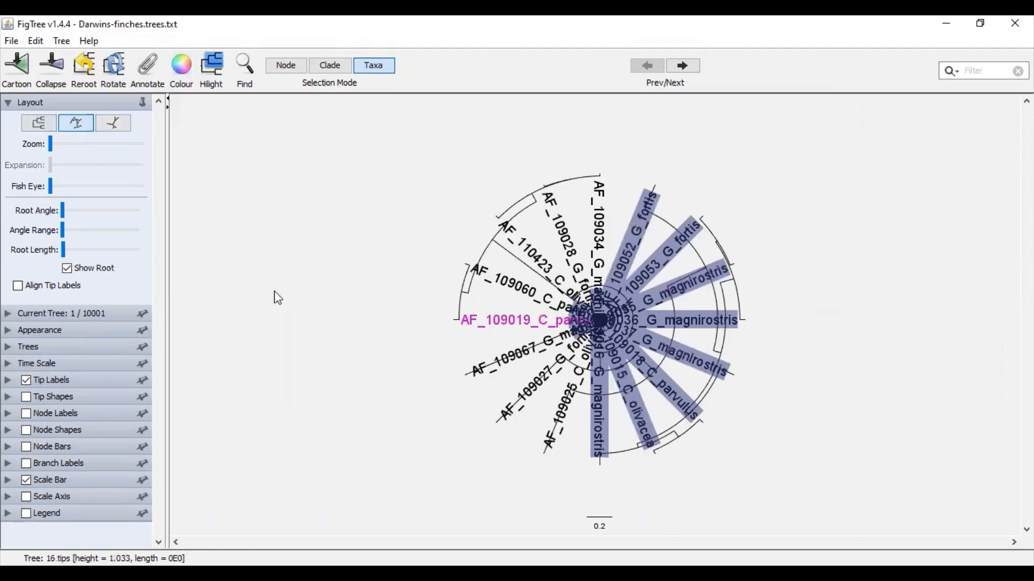
pyautogui.click(112, 124)
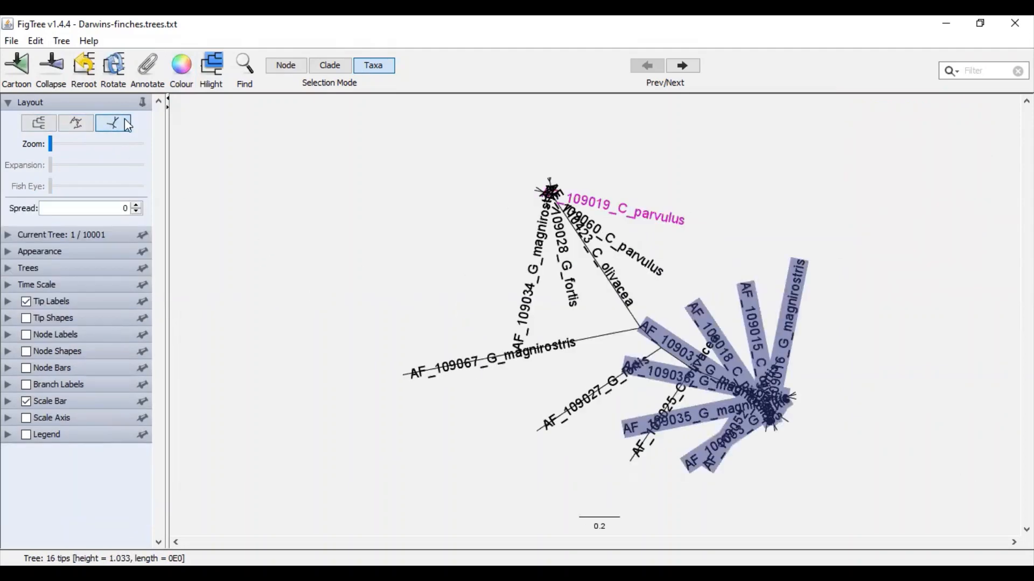
pyautogui.click(39, 124)
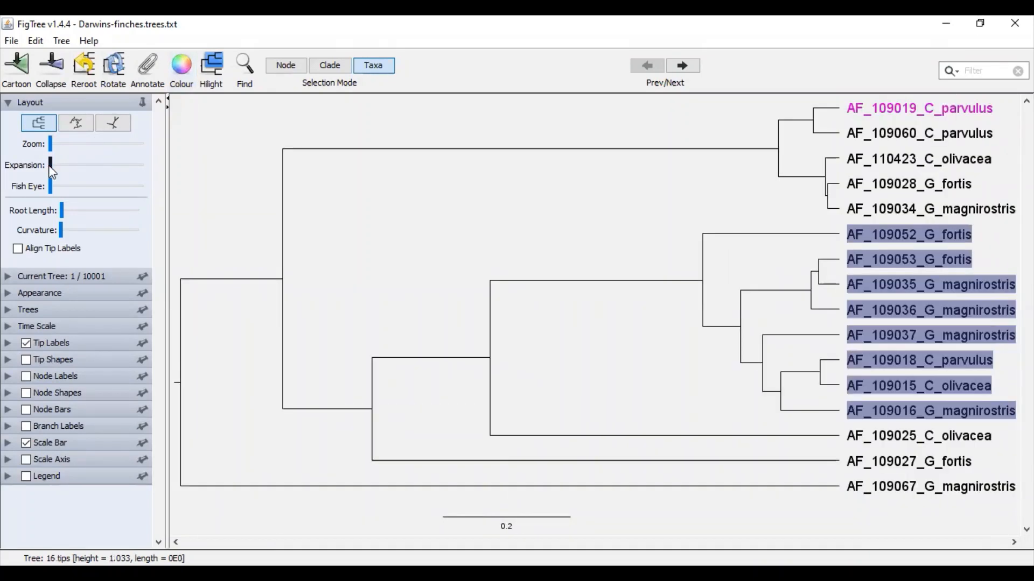
pyautogui.moveTo(60, 218)
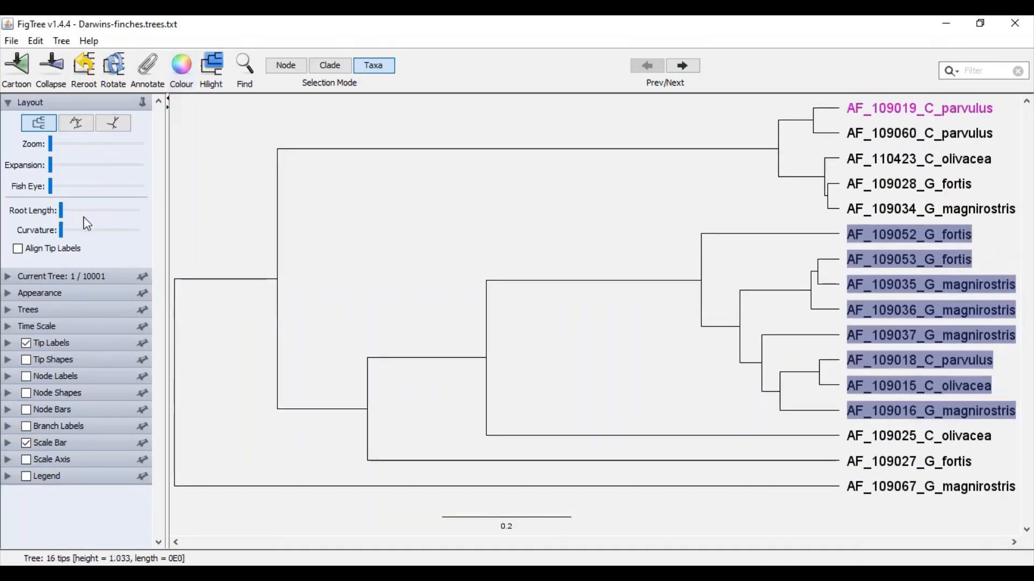
pyautogui.moveTo(62, 231)
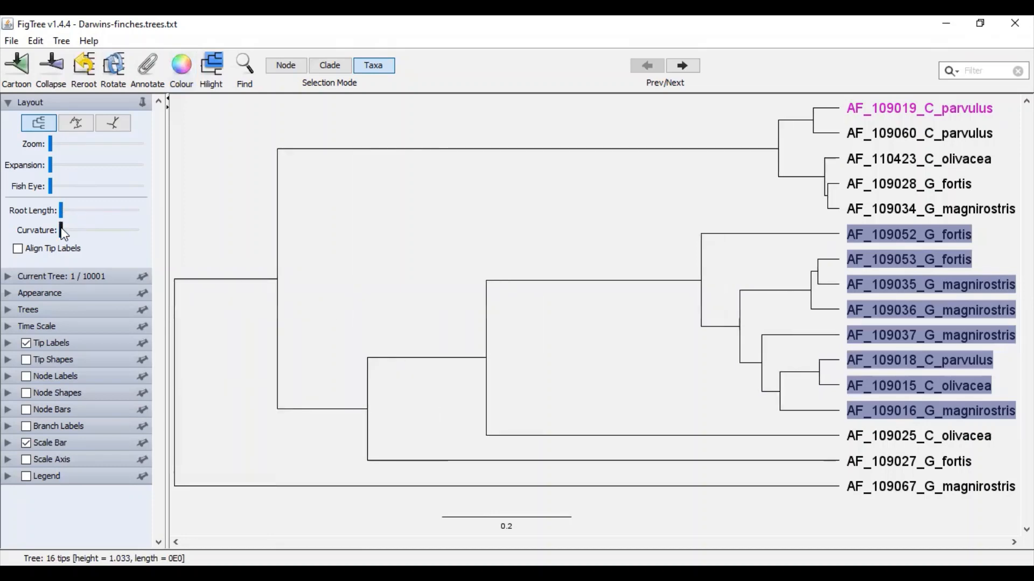
pyautogui.moveTo(64, 240)
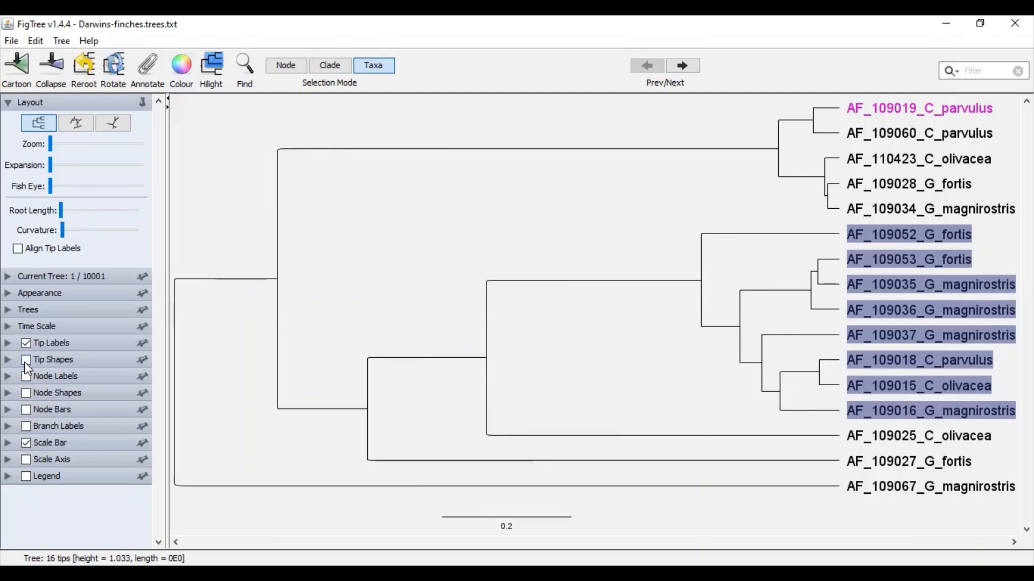
pyautogui.moveTo(26, 379)
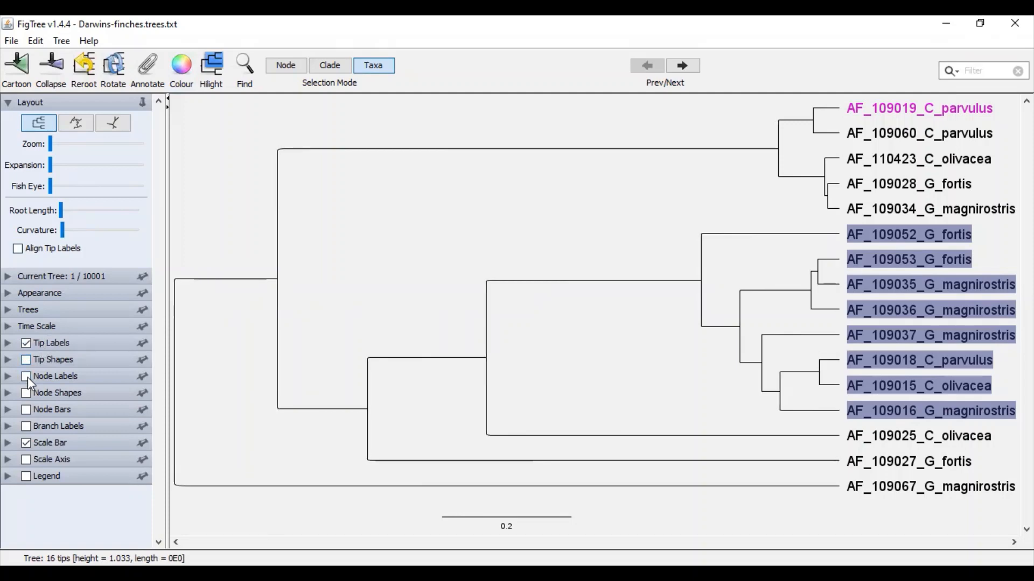
pyautogui.moveTo(26, 393)
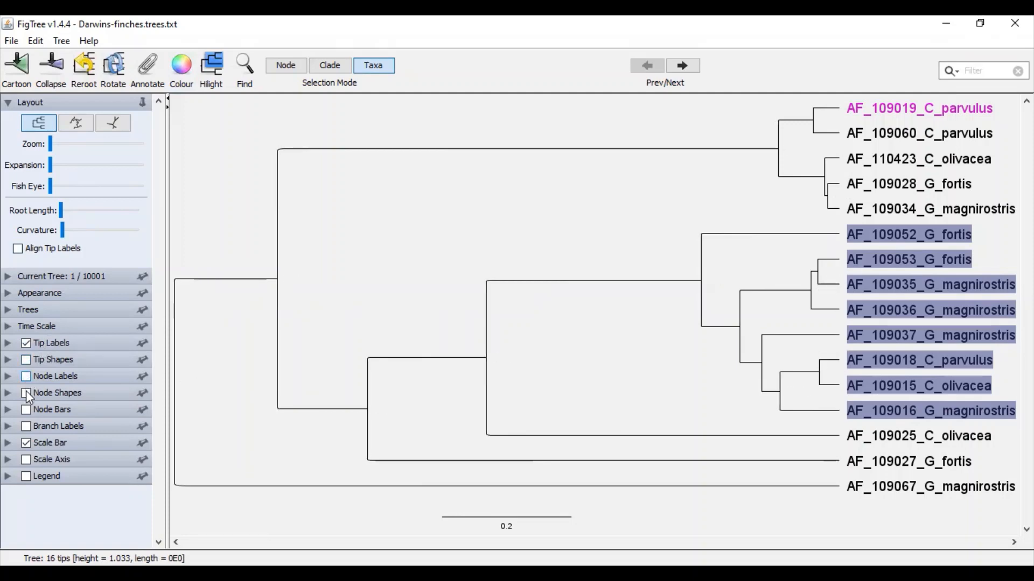
pyautogui.moveTo(26, 414)
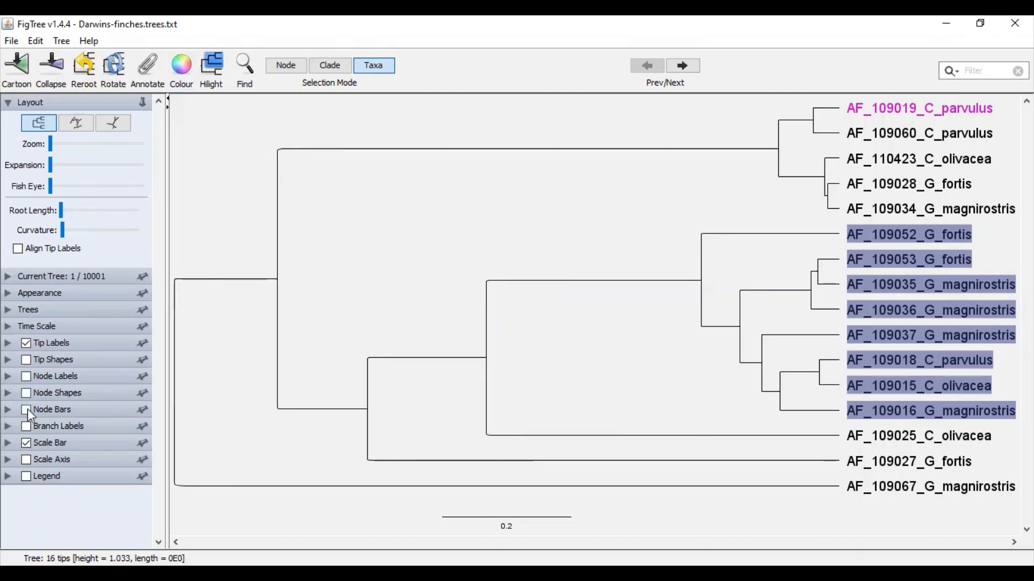
pyautogui.click(26, 426)
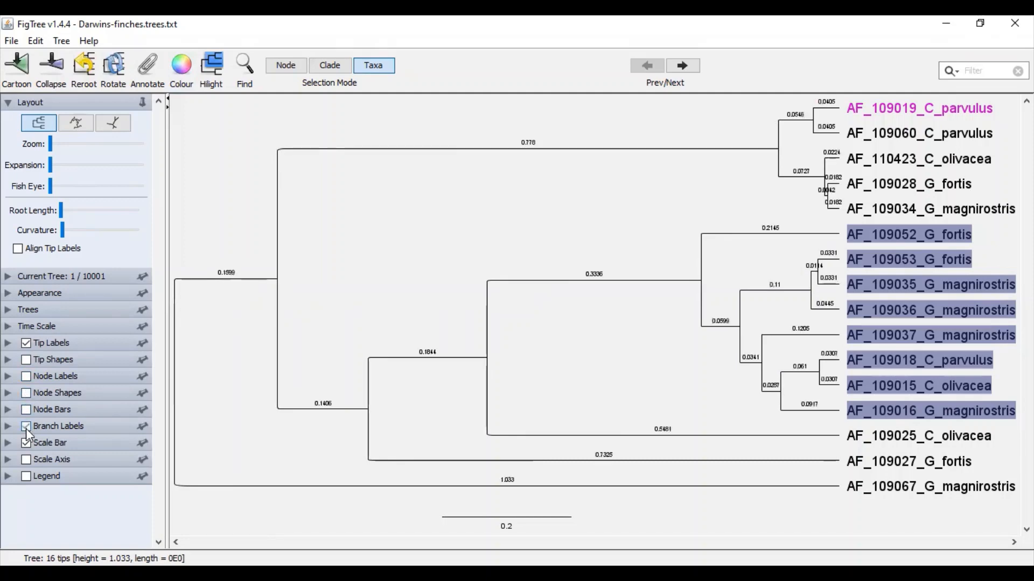
pyautogui.click(26, 426)
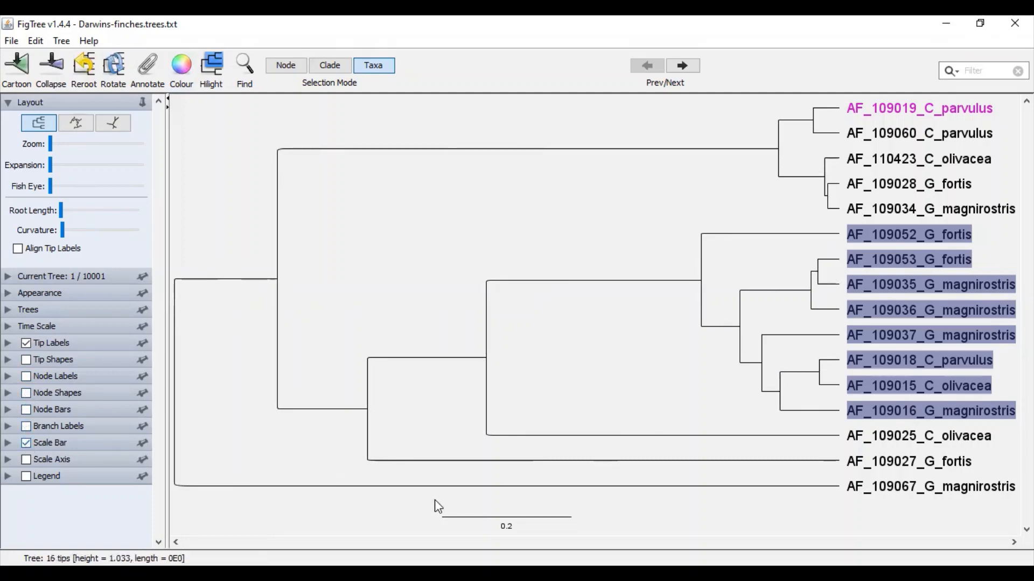
pyautogui.click(26, 459)
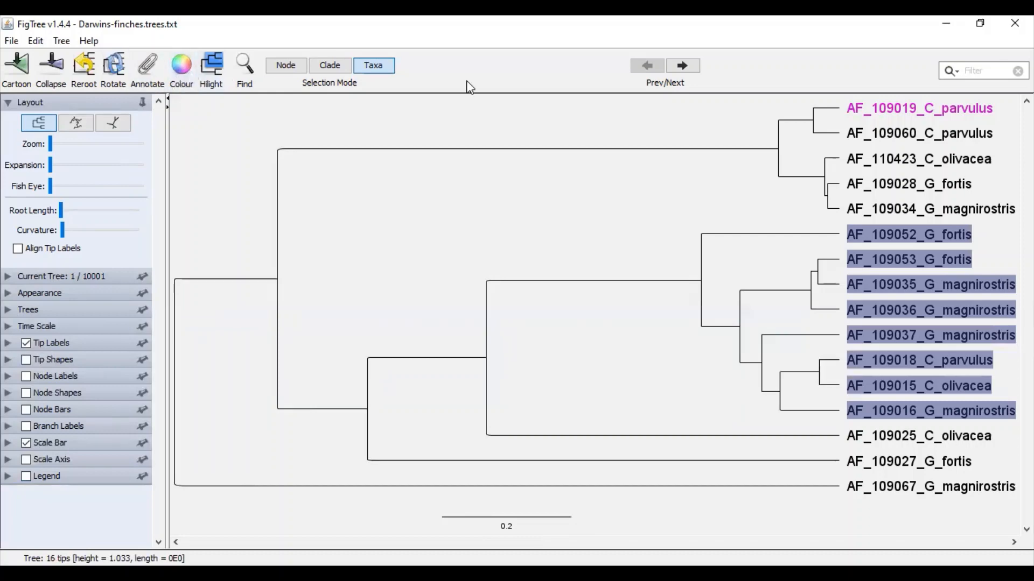
# Select the AF_109019/AF_109060 C_parvulus clade in Clade mode and colour its branches magenta.
pyautogui.click(809, 126)
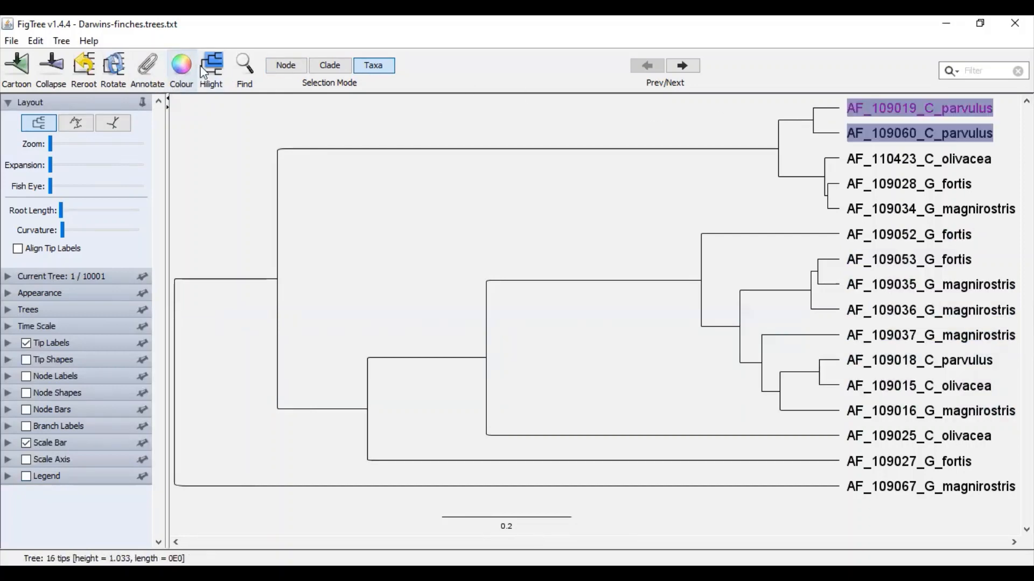
pyautogui.click(181, 68)
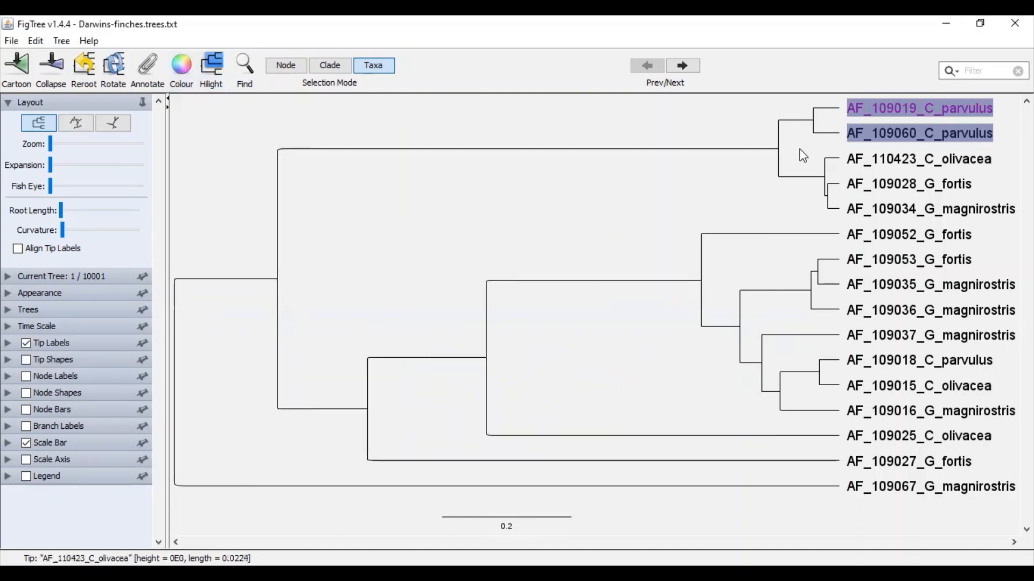
pyautogui.click(918, 109)
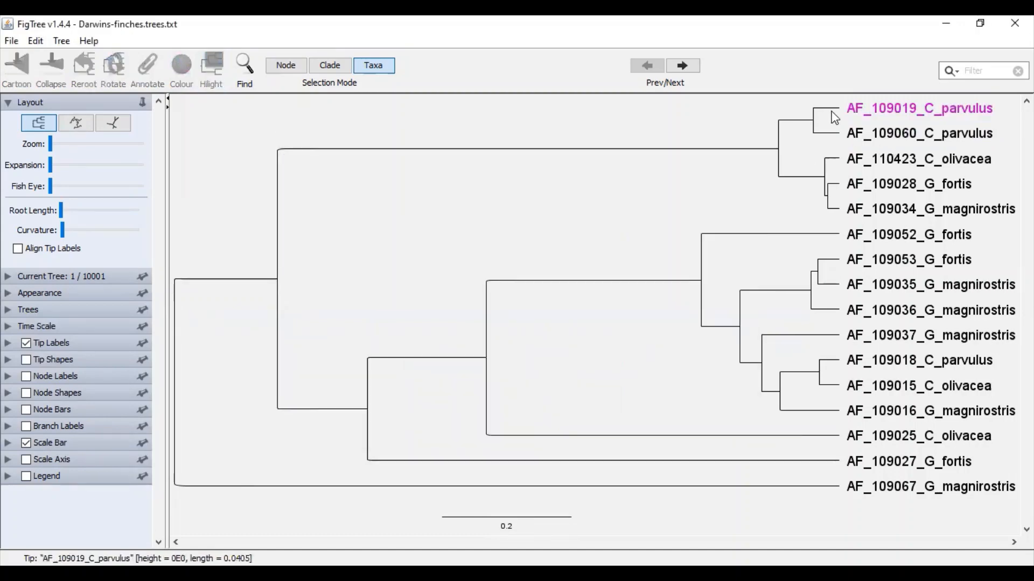
pyautogui.click(822, 121)
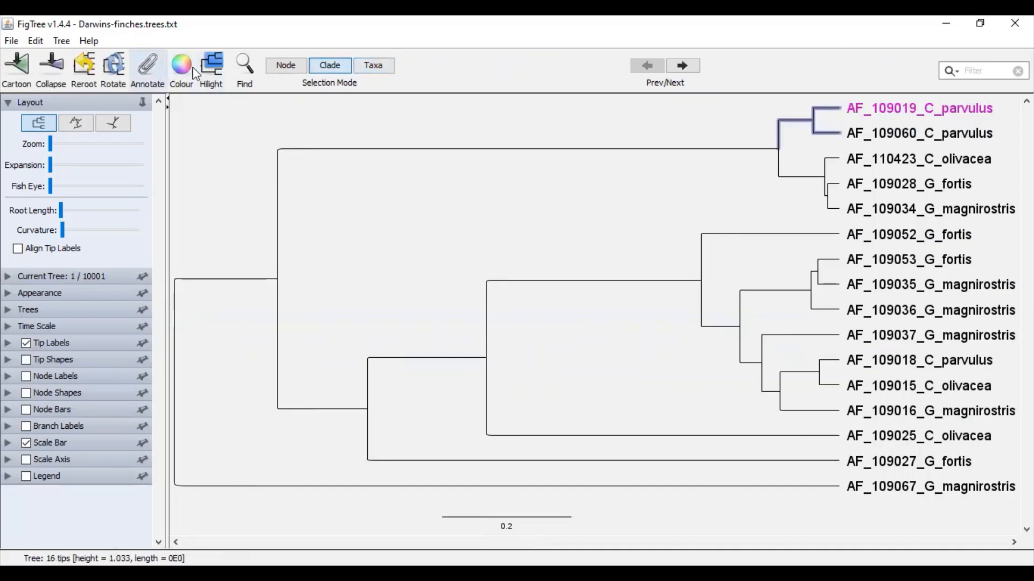
pyautogui.click(181, 69)
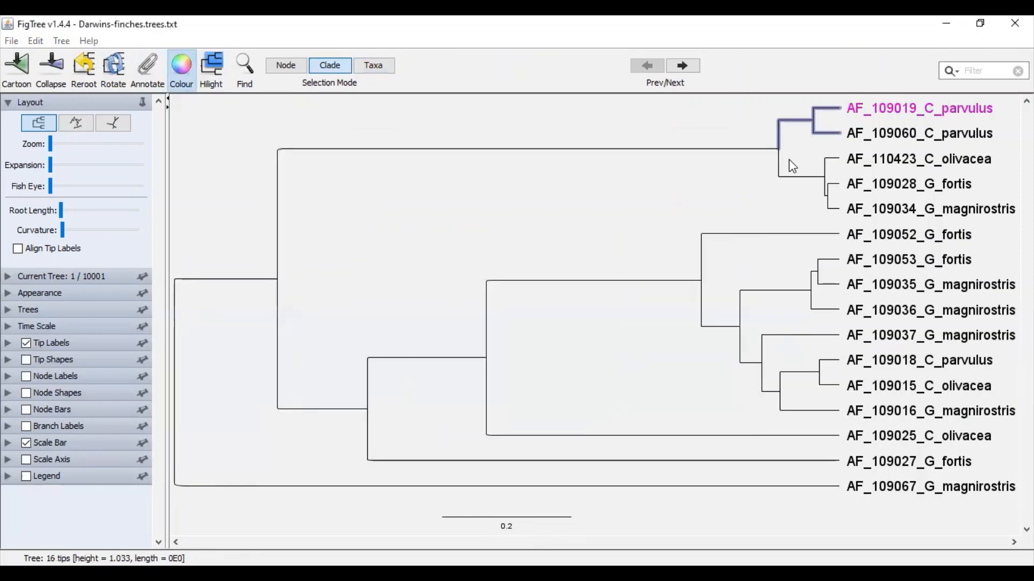
pyautogui.moveTo(614, 478)
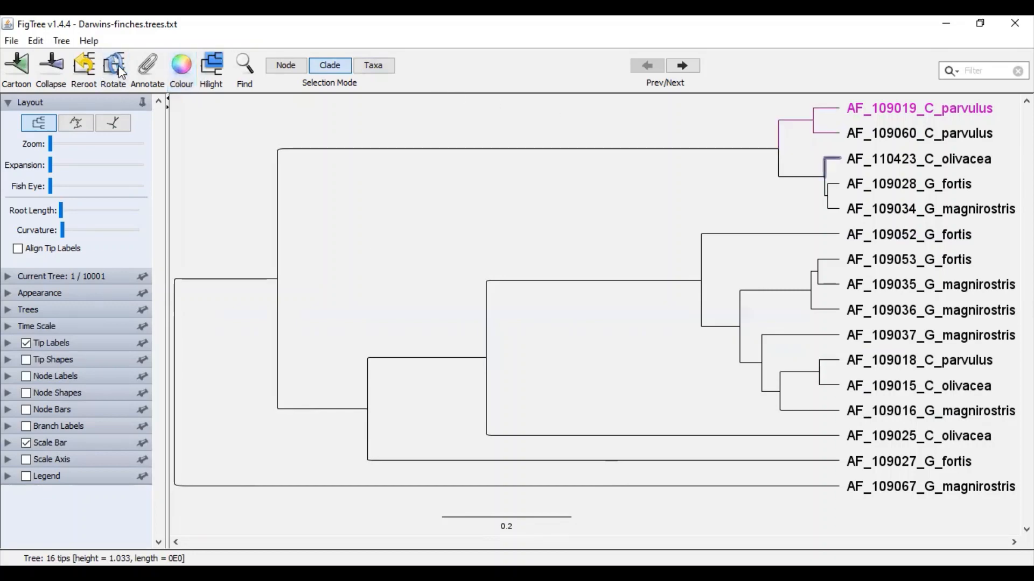
pyautogui.click(829, 120)
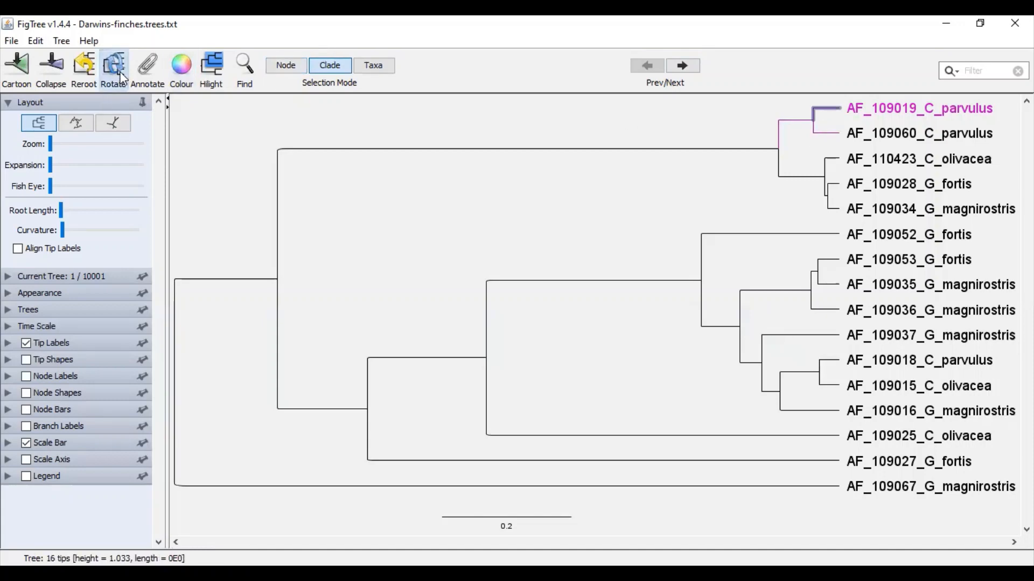
pyautogui.moveTo(877, 136)
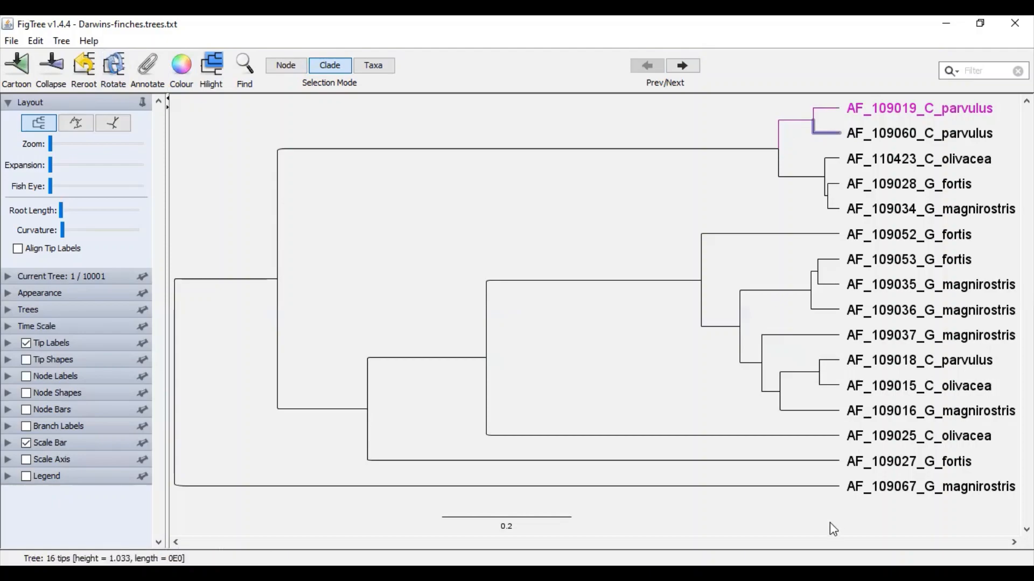
pyautogui.click(285, 65)
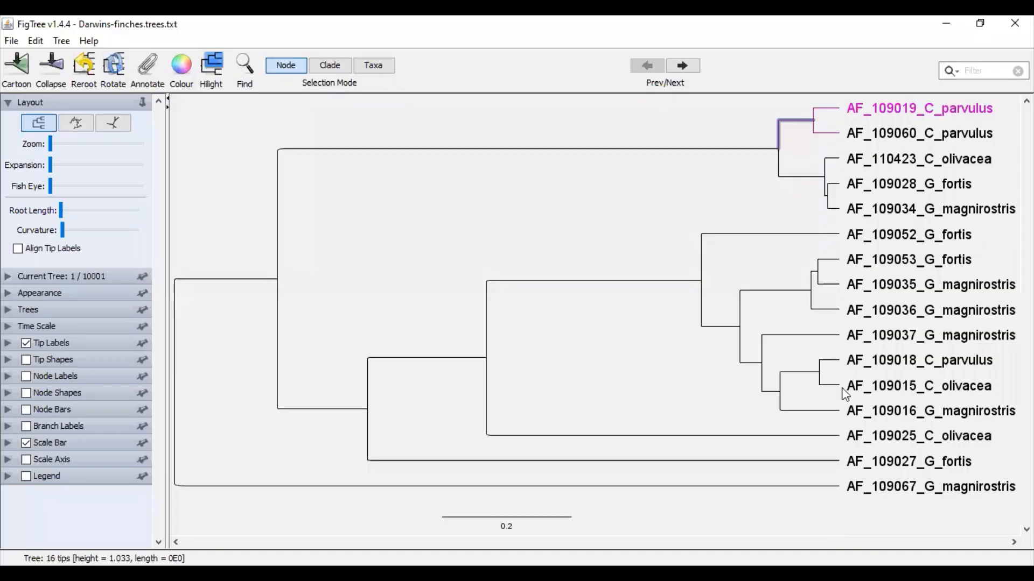
pyautogui.moveTo(880, 138)
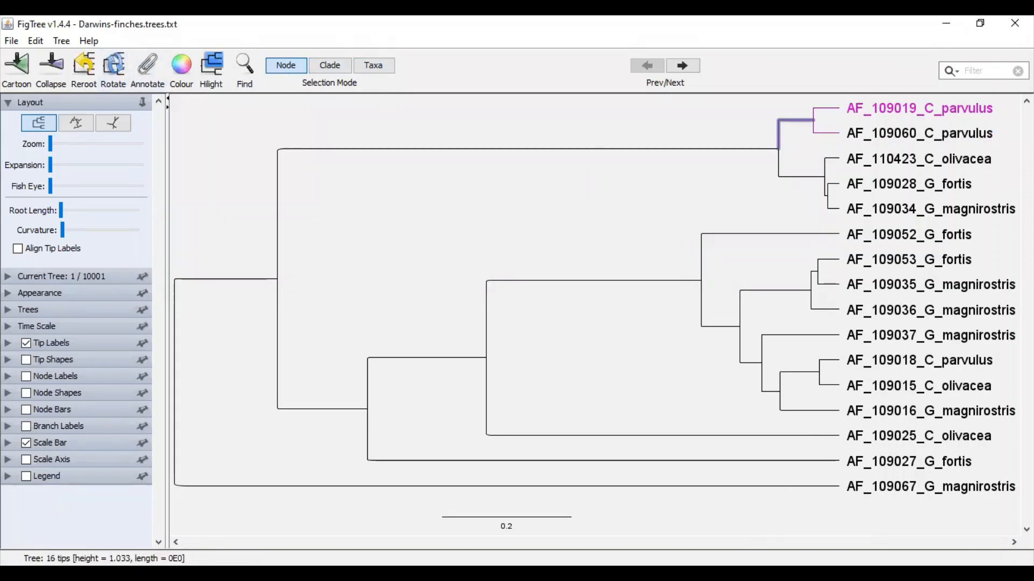
pyautogui.moveTo(794, 413)
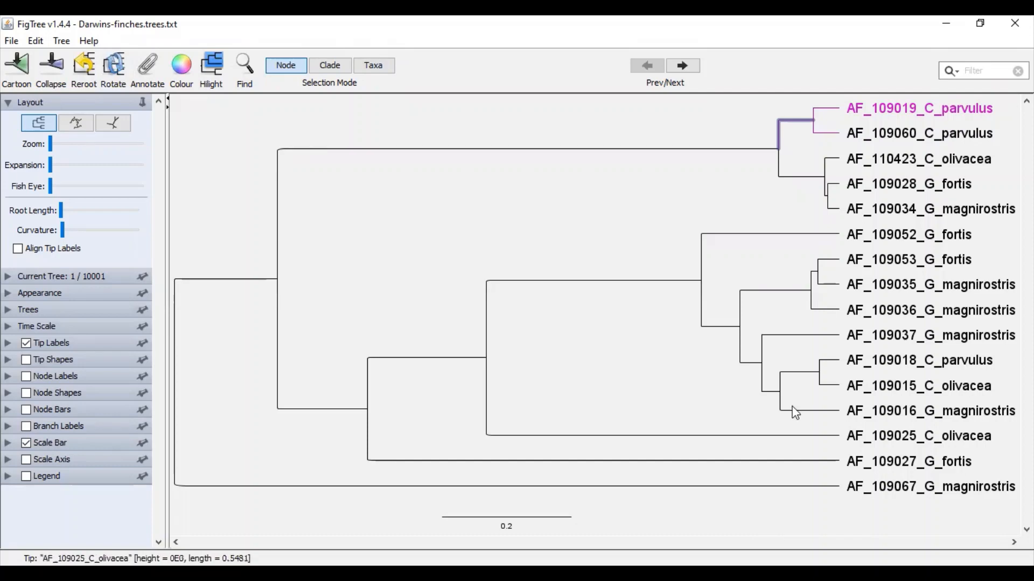
pyautogui.moveTo(810, 420)
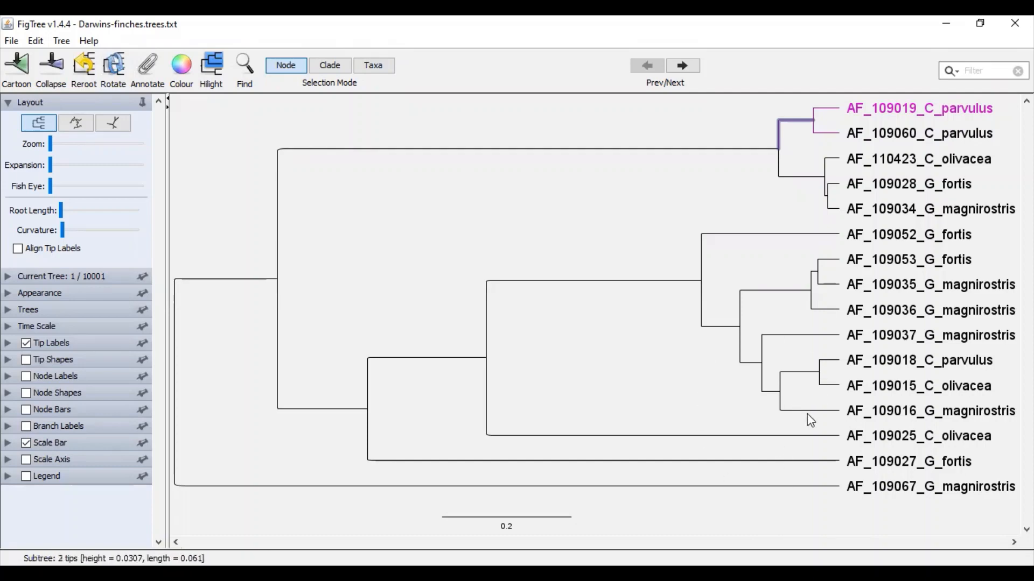